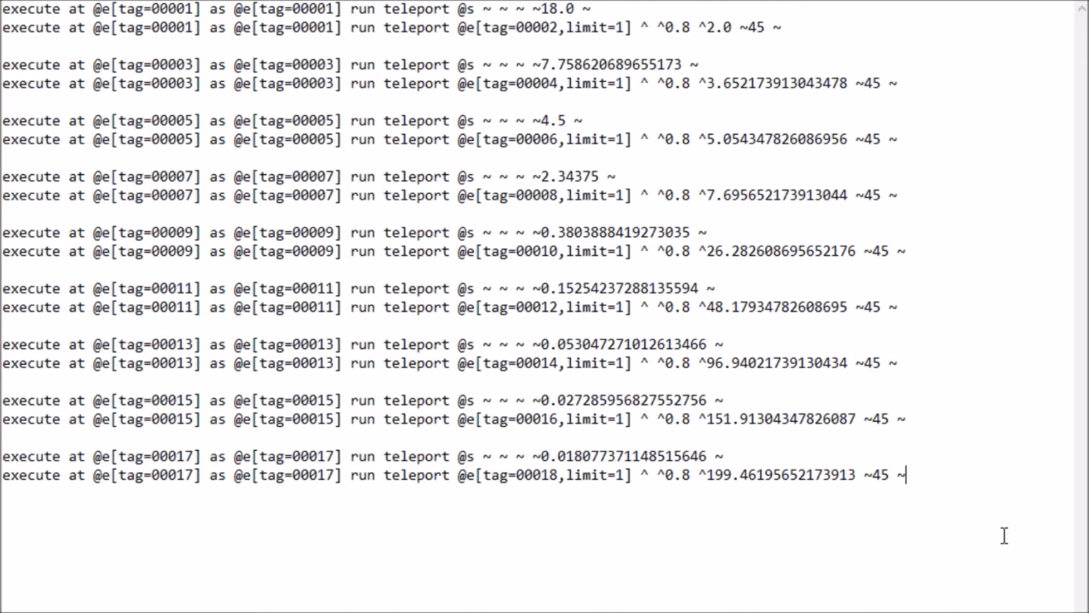
{"action": "mouse_move", "coordinate": [608, 19]}
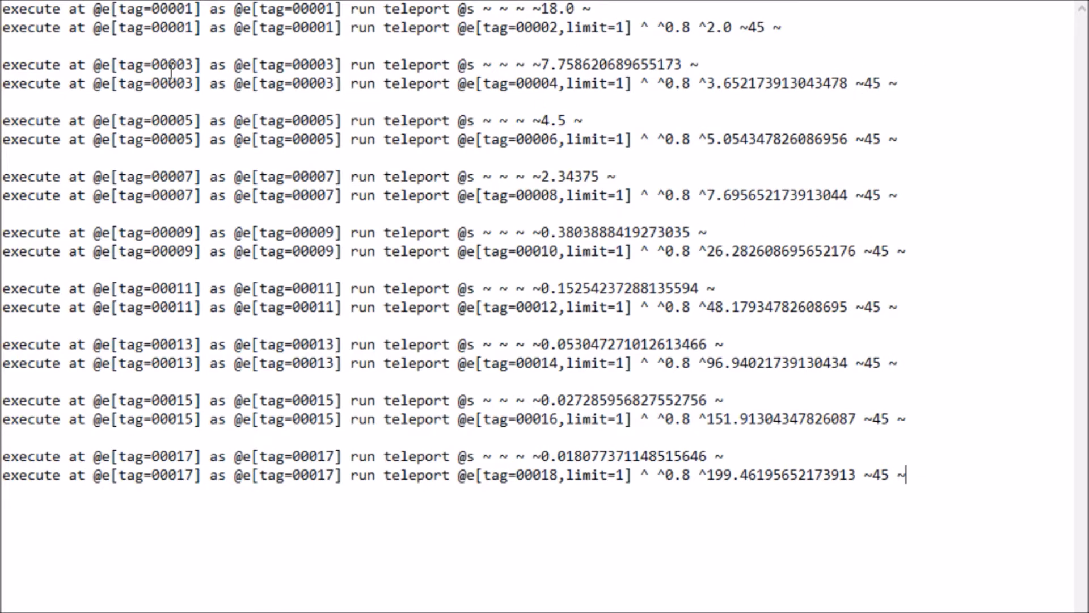
{"action": "mouse_move", "coordinate": [6, 16]}
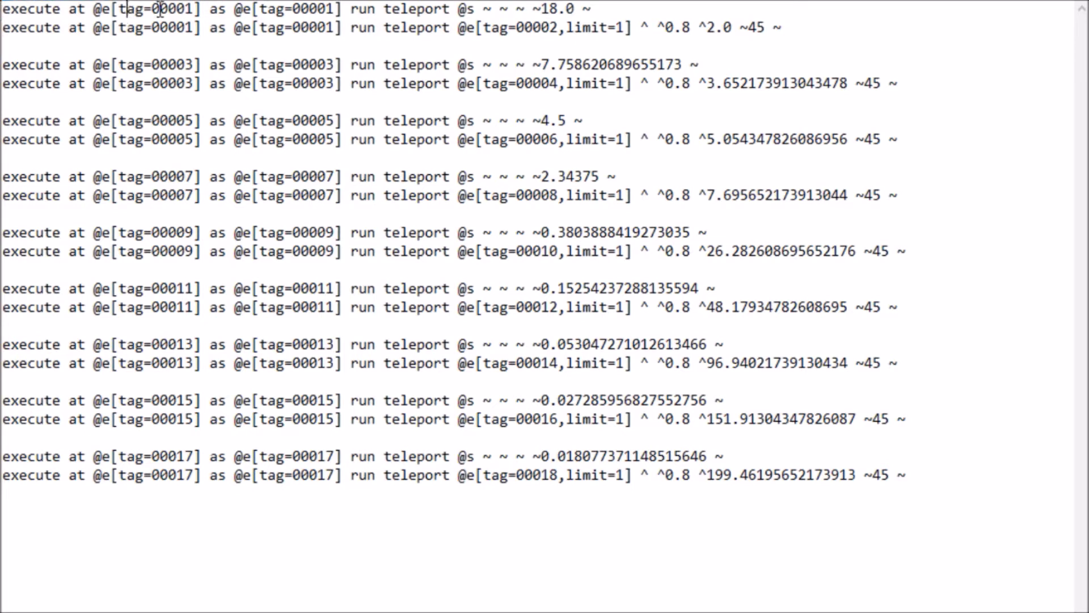
Highlight the first command's tag number 00001 and its relative tilde coordinates.
{"action": "double_click", "coordinate": [164, 8]}
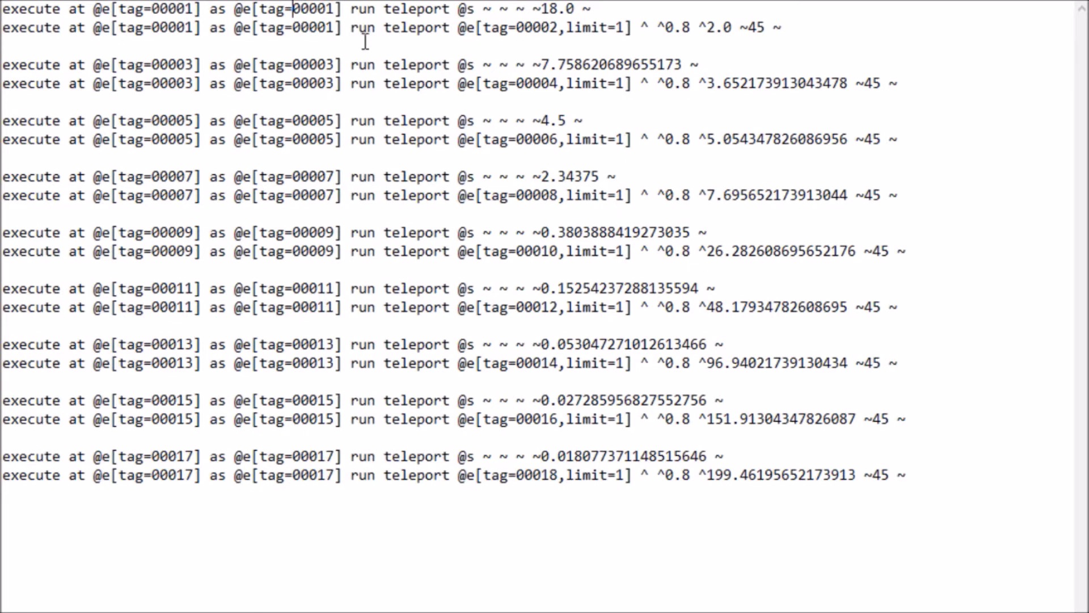
{"action": "double_click", "coordinate": [313, 8]}
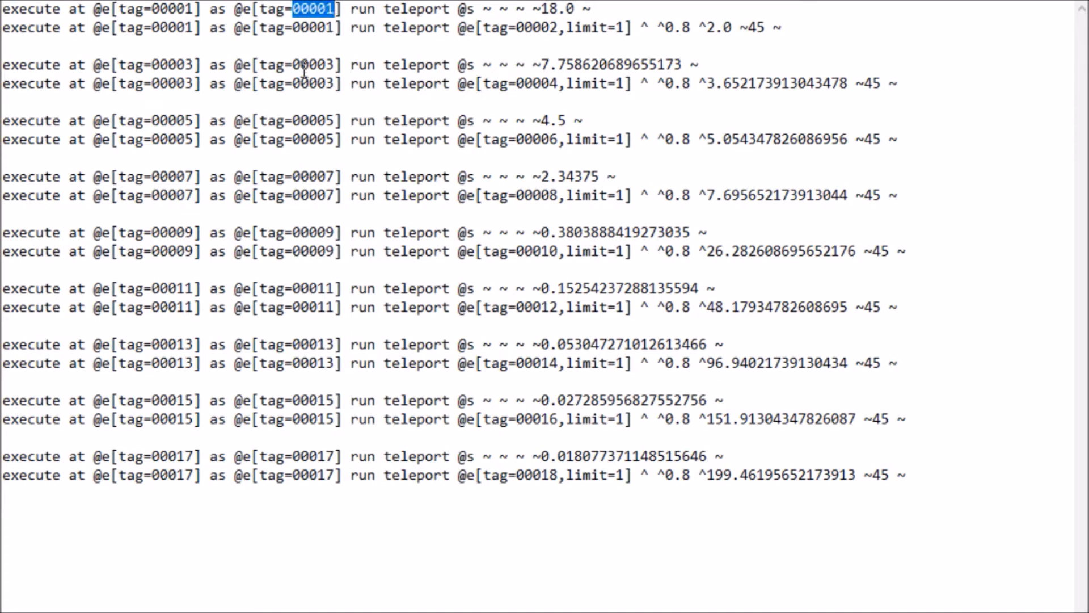
{"action": "double_click", "coordinate": [313, 120]}
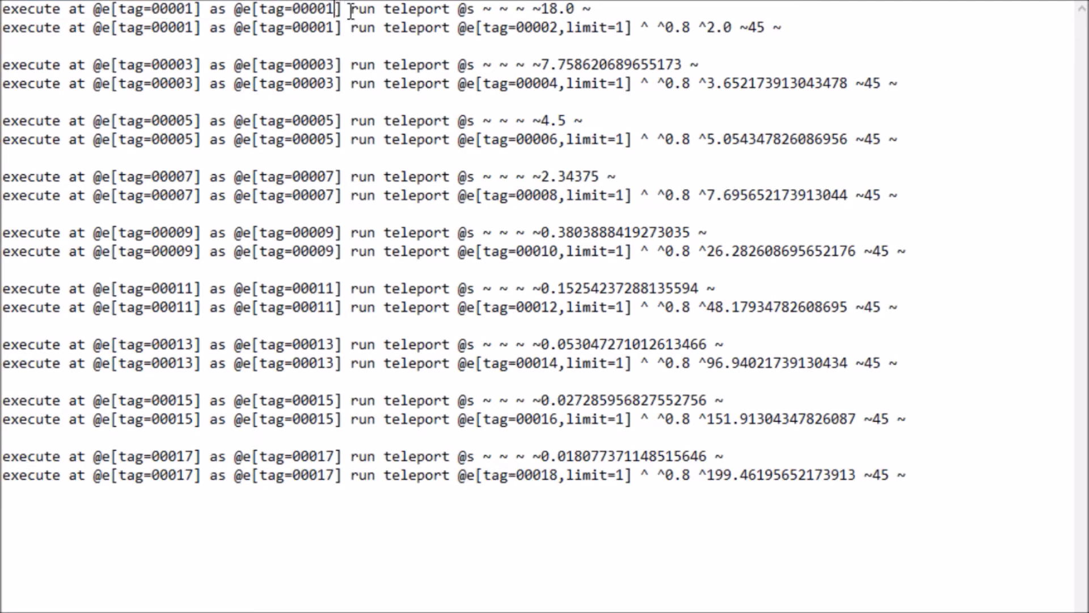
{"action": "double_click", "coordinate": [358, 9]}
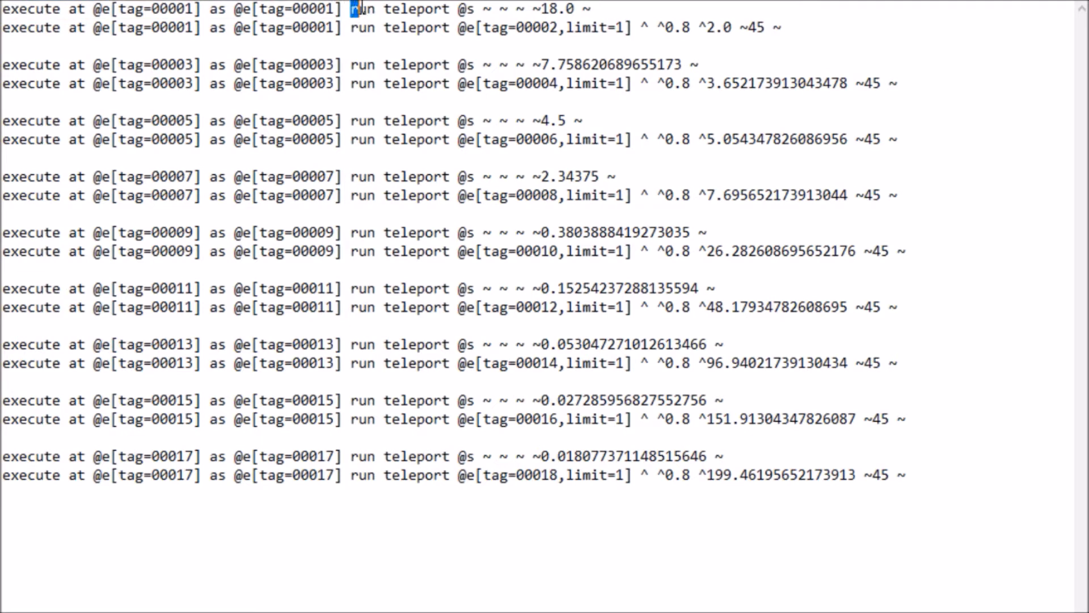
{"action": "left_click_drag", "start_coordinate": [355, 8], "coordinate": [663, 28]}
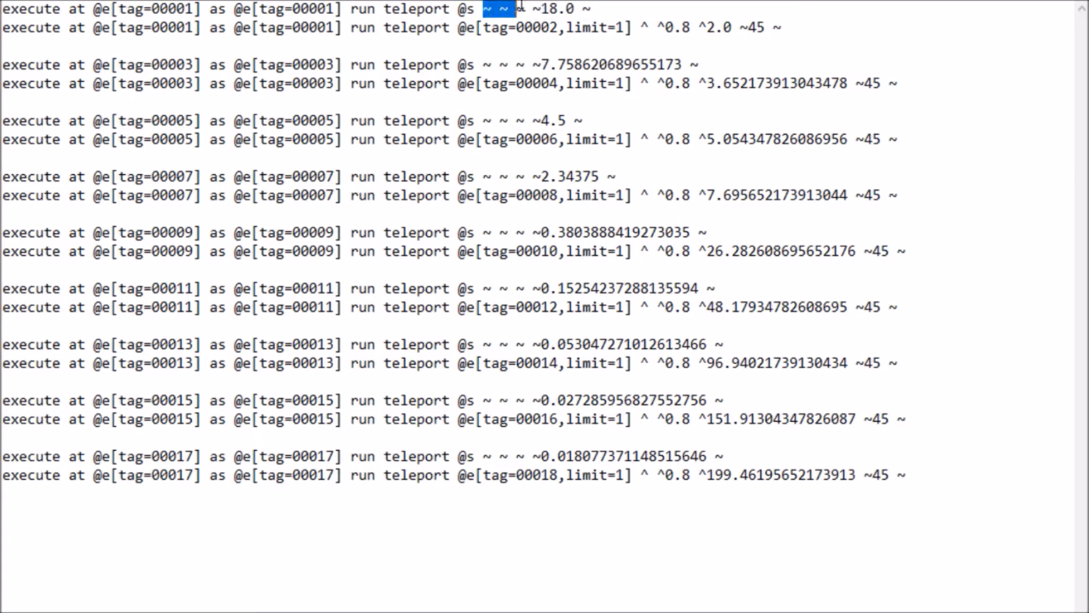
{"action": "left_click", "coordinate": [529, 8]}
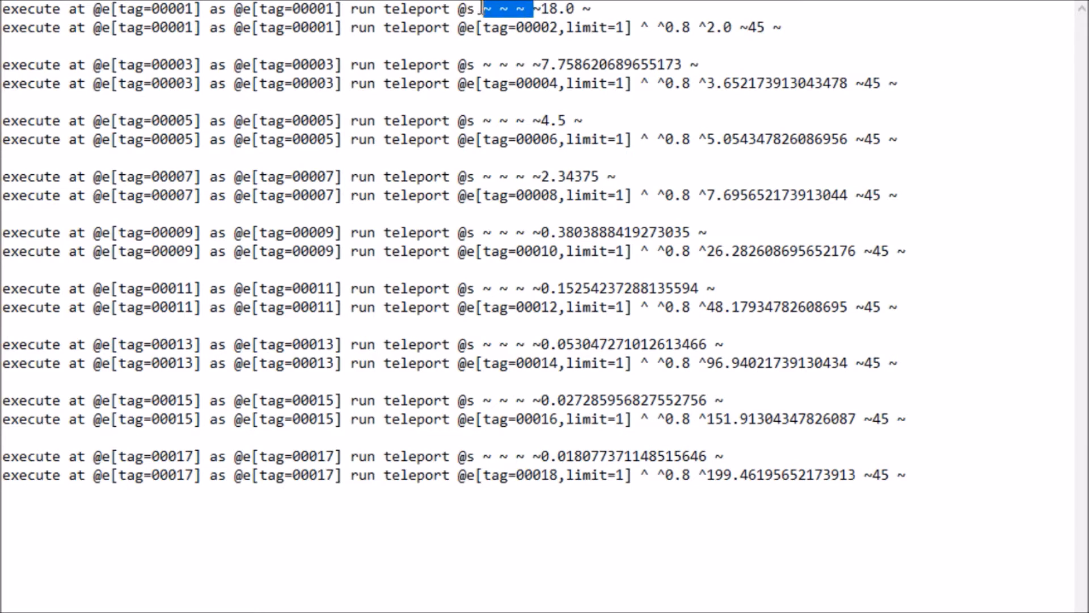
{"action": "left_click", "coordinate": [532, 8]}
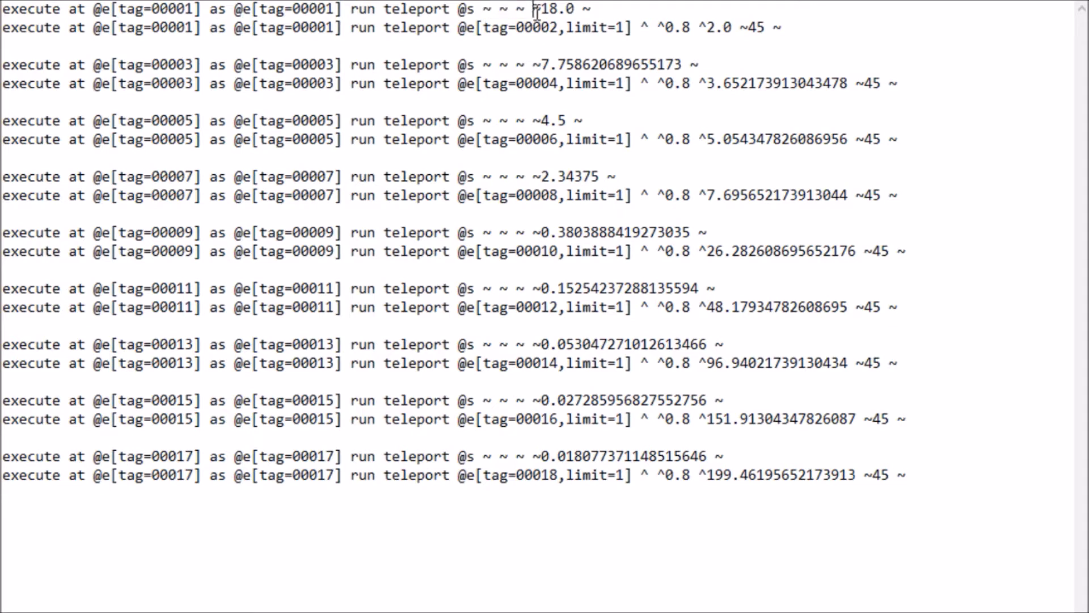
{"action": "double_click", "coordinate": [556, 8]}
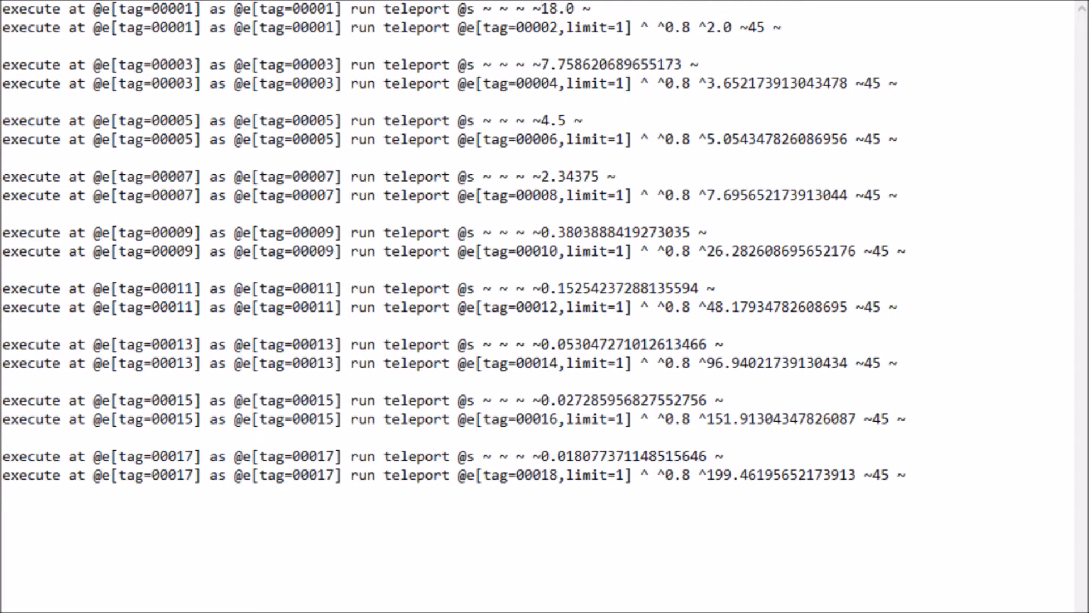
{"action": "left_click", "coordinate": [541, 9]}
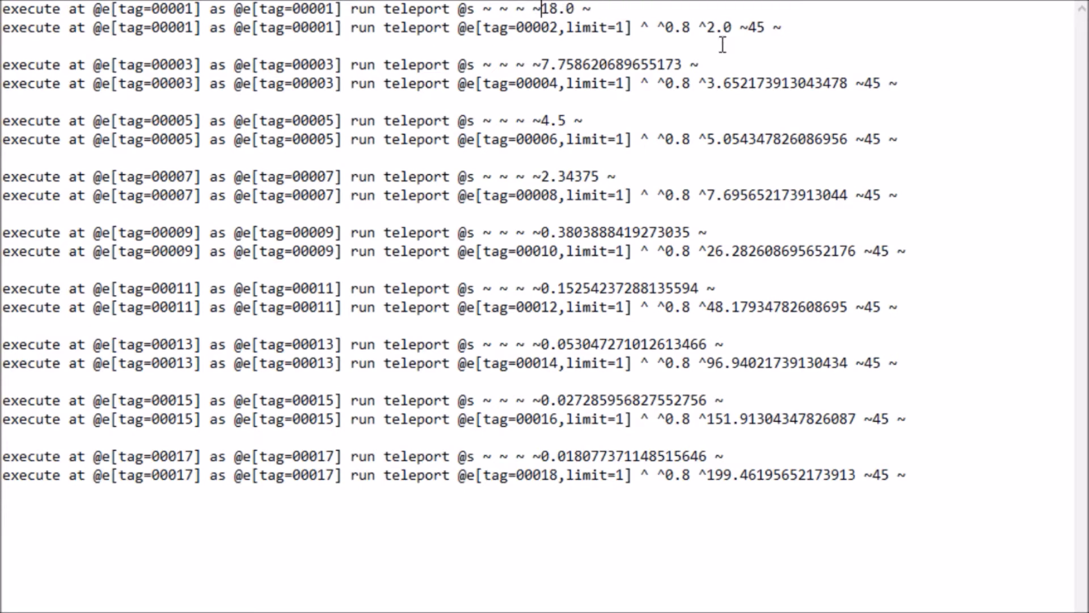
Highlight the second command's execute-as prefix, teleport target, @e[tag=00002,limit=1] selector and ~45 rotation.
{"action": "left_click_drag", "start_coordinate": [4, 28], "coordinate": [350, 28]}
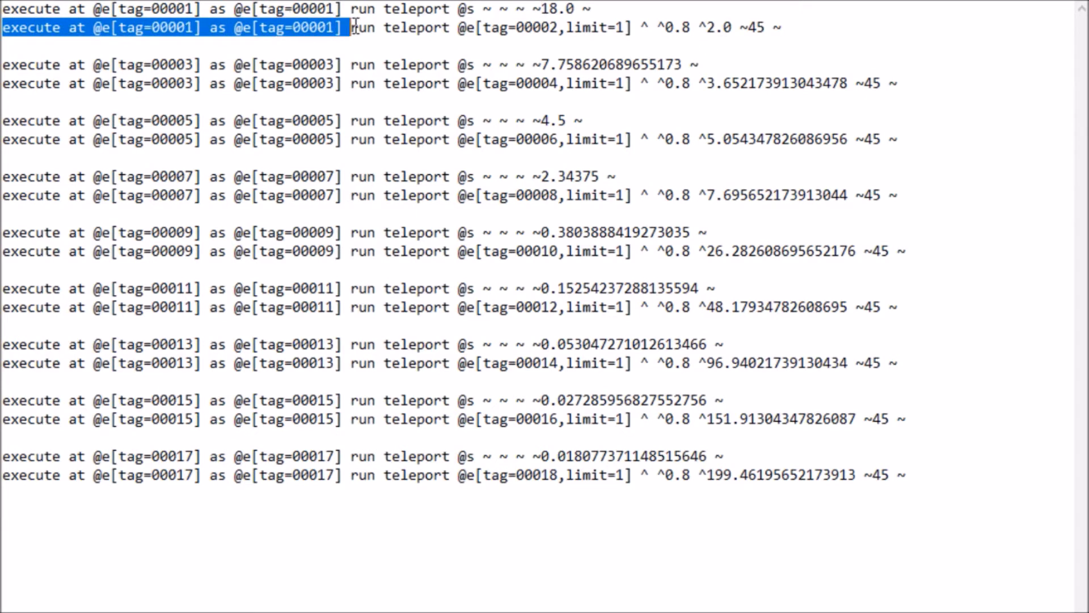
{"action": "double_click", "coordinate": [416, 28]}
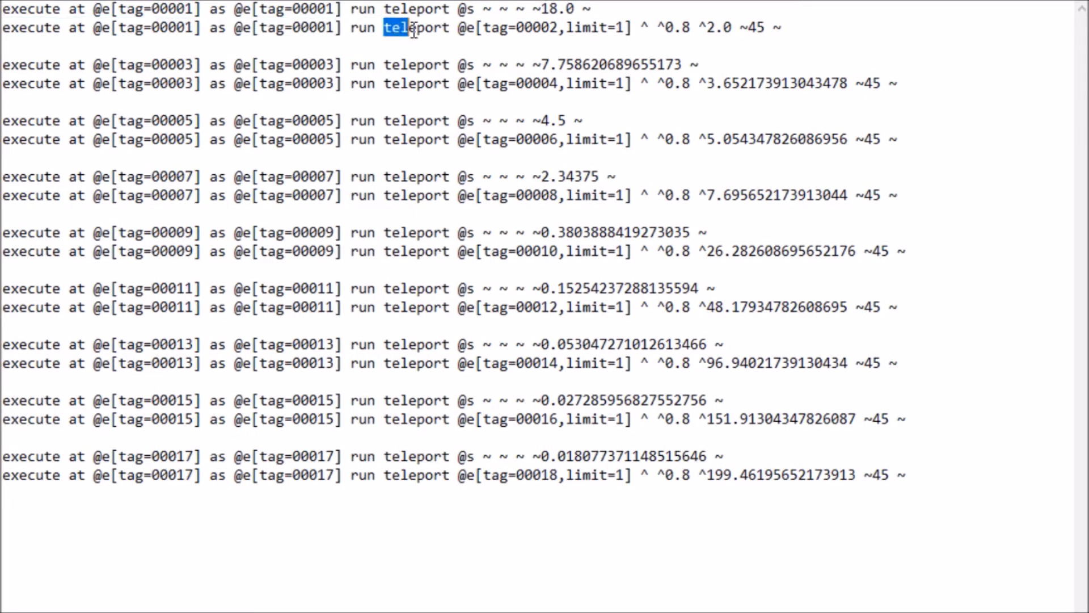
{"action": "left_click_drag", "start_coordinate": [382, 27], "coordinate": [632, 27]}
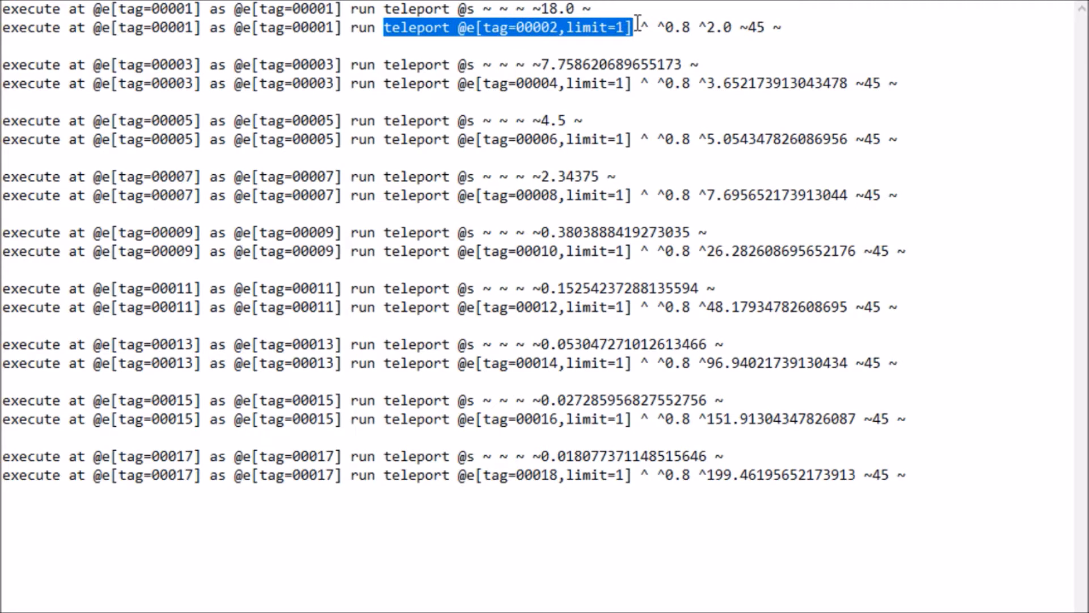
{"action": "double_click", "coordinate": [548, 28]}
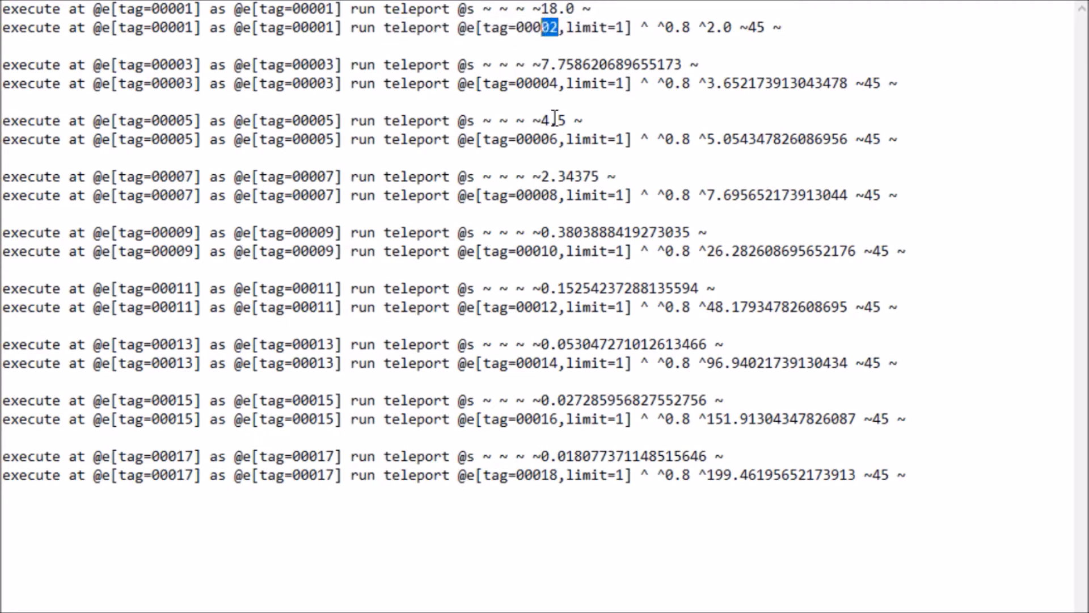
{"action": "double_click", "coordinate": [549, 139]}
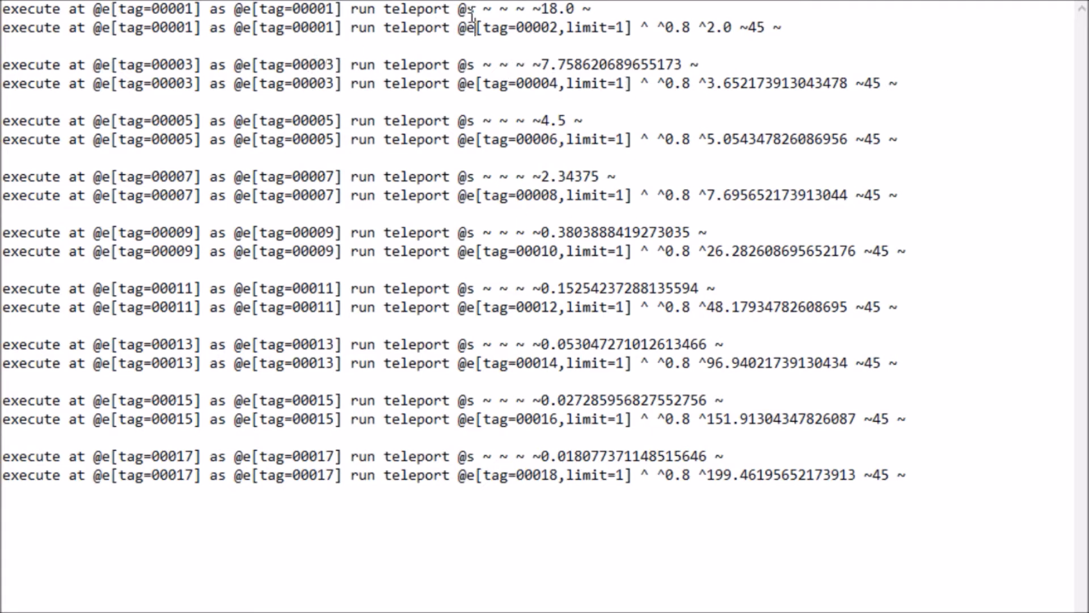
{"action": "double_click", "coordinate": [544, 27]}
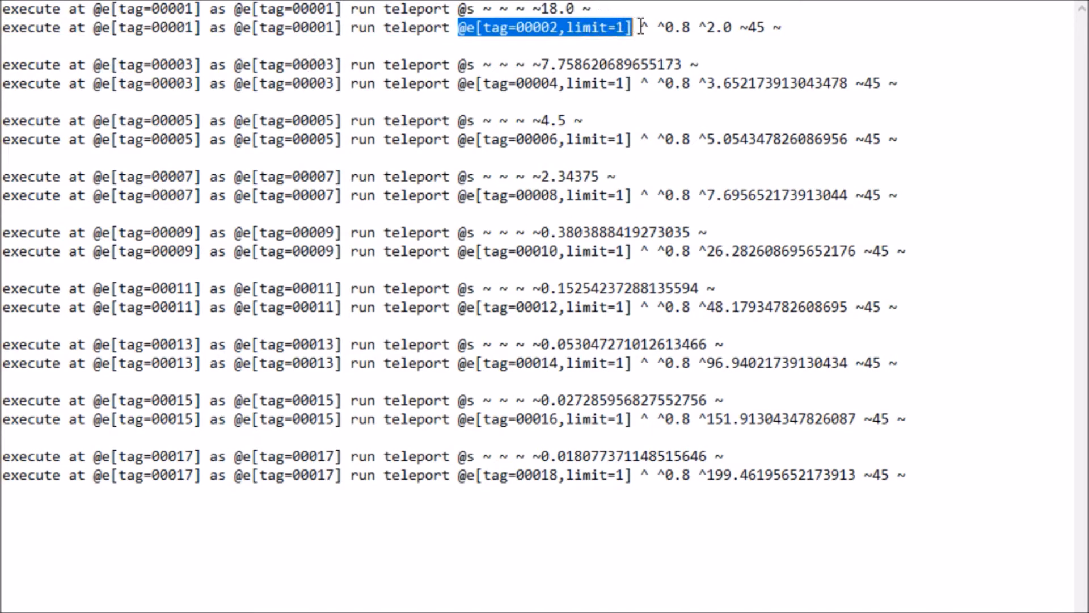
{"action": "double_click", "coordinate": [677, 28]}
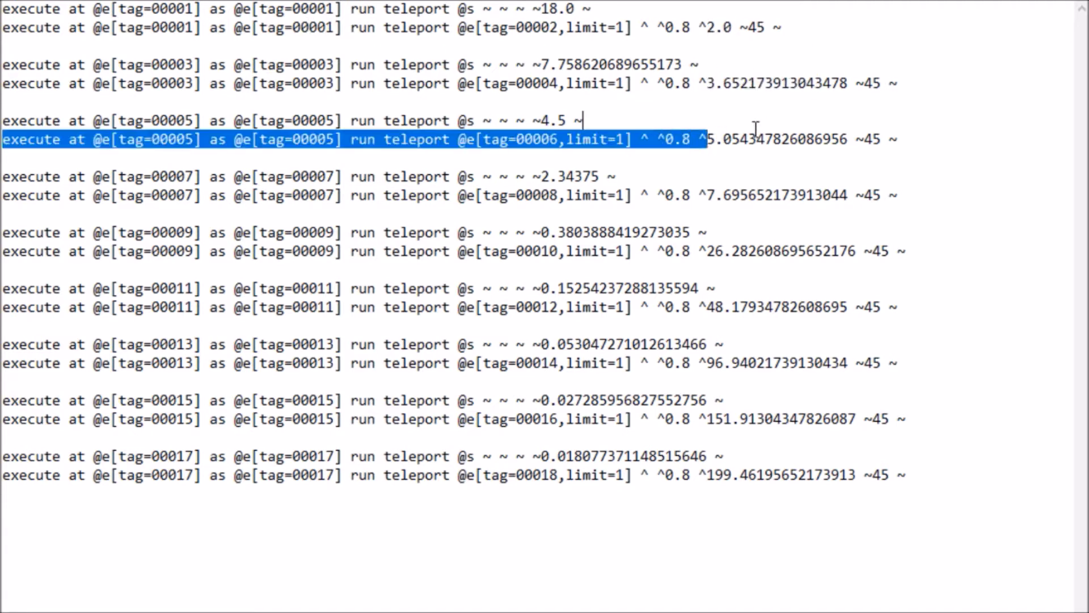
{"action": "double_click", "coordinate": [728, 139]}
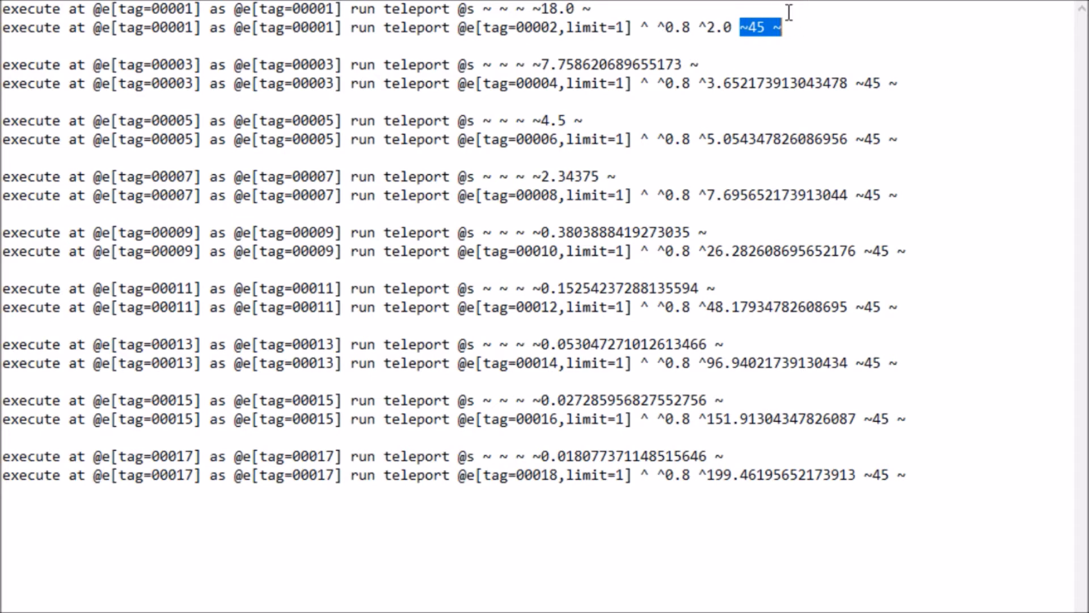
{"action": "mouse_move", "coordinate": [845, 54]}
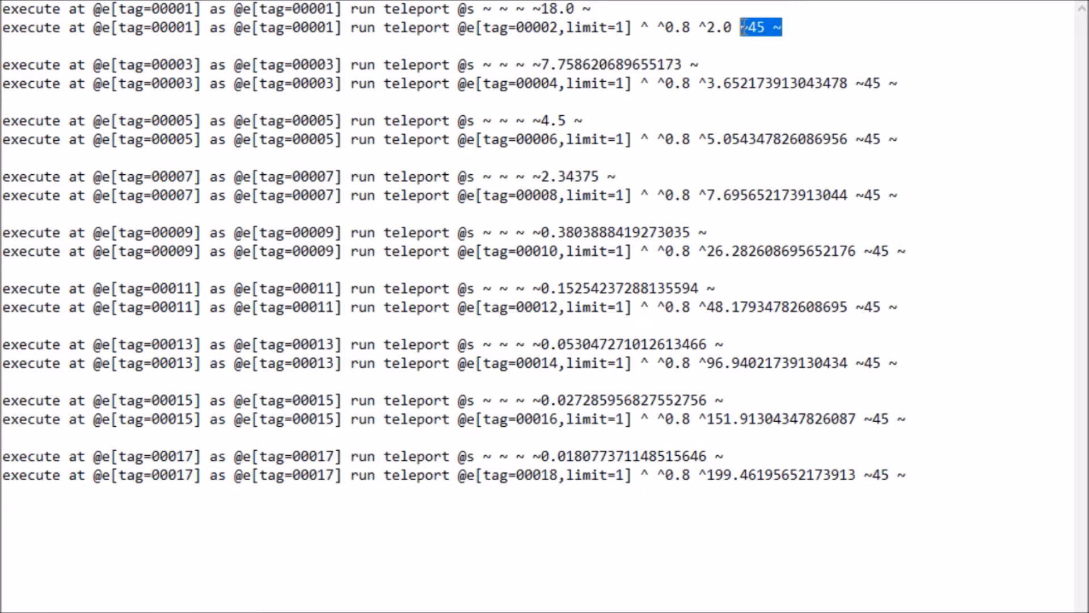
{"action": "mouse_move", "coordinate": [992, 89]}
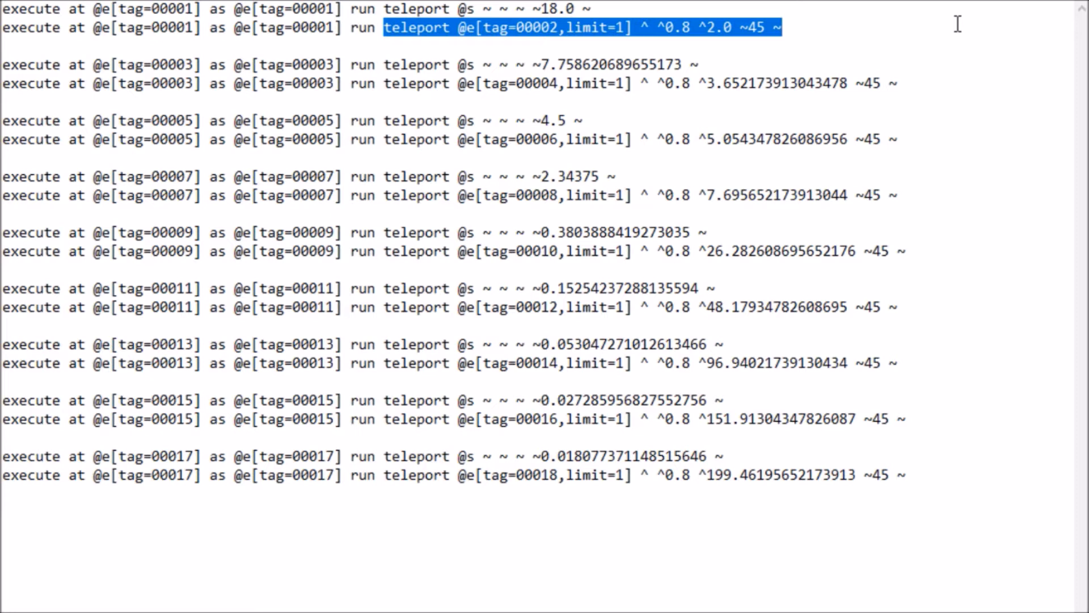
{"action": "mouse_move", "coordinate": [166, 246]}
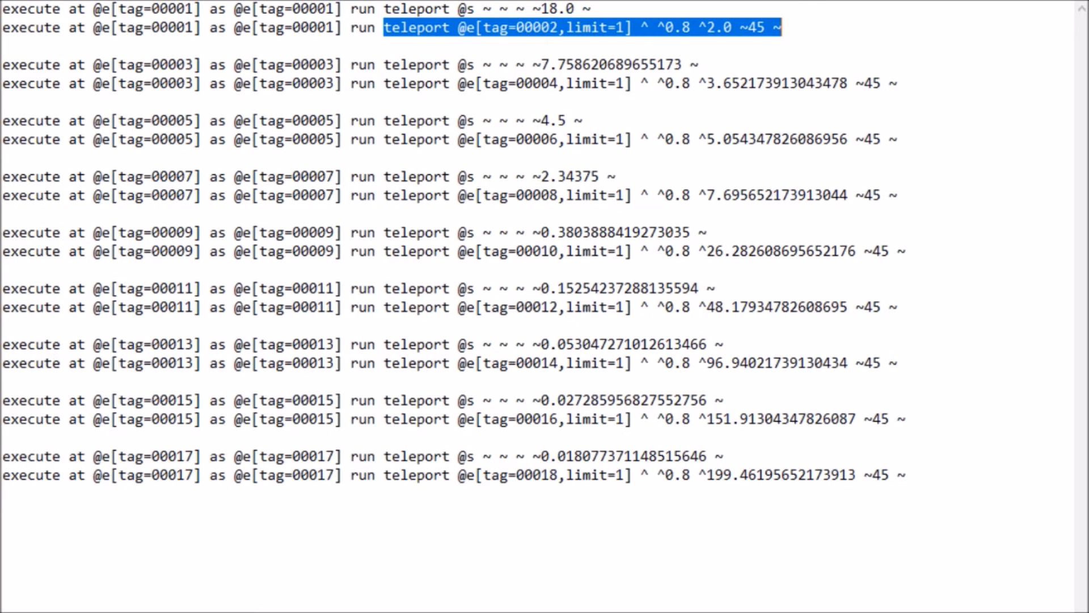
{"action": "mouse_move", "coordinate": [987, 144]}
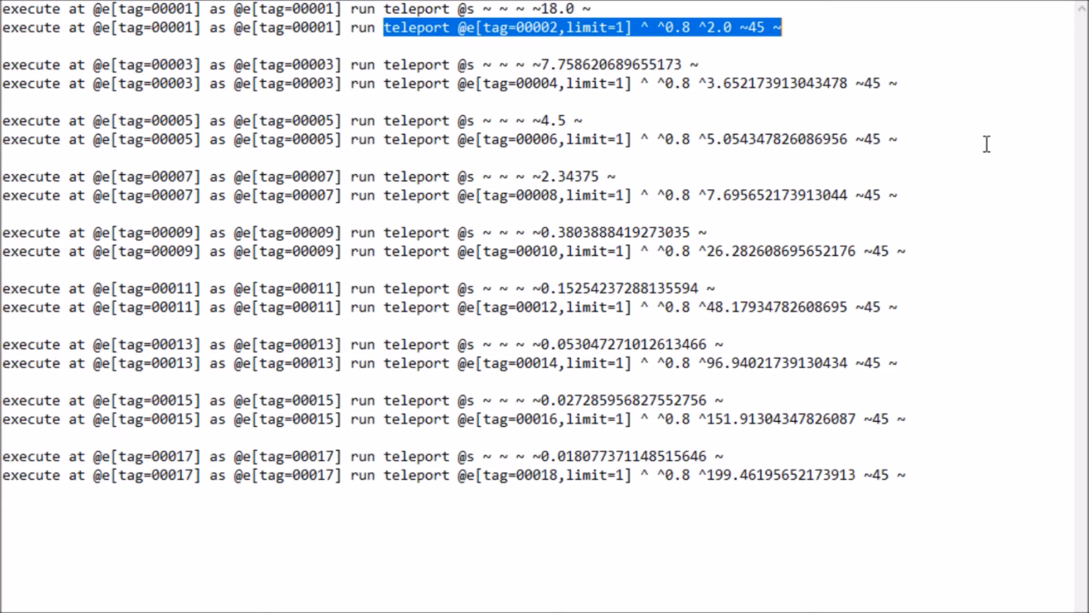
{"action": "mouse_move", "coordinate": [705, 90]}
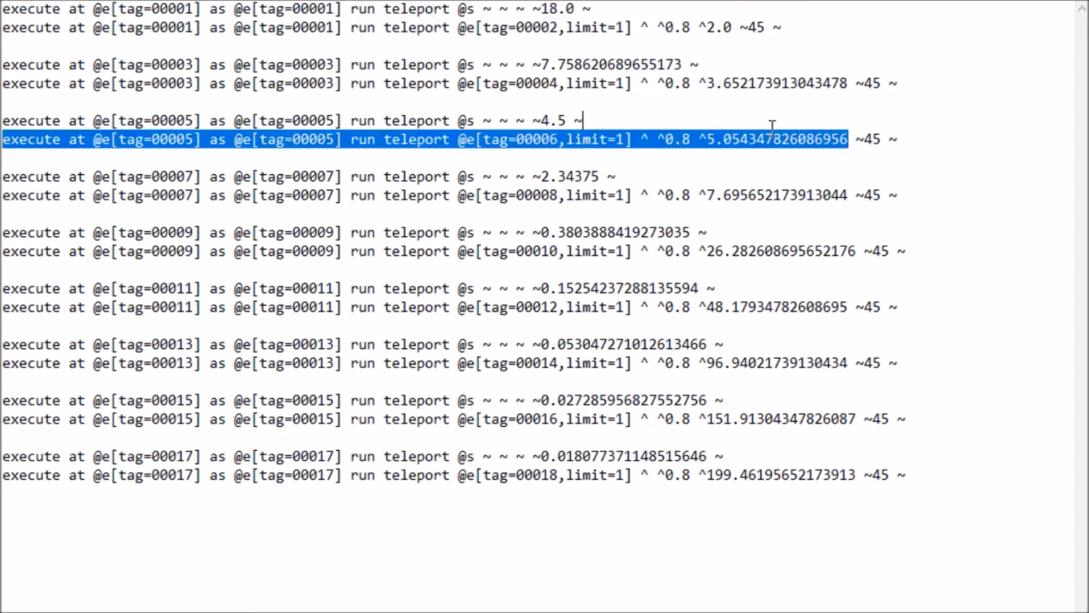
Run PlanetGen to print the kill, summon and teleport commands in the Console.
{"action": "left_click", "coordinate": [708, 232]}
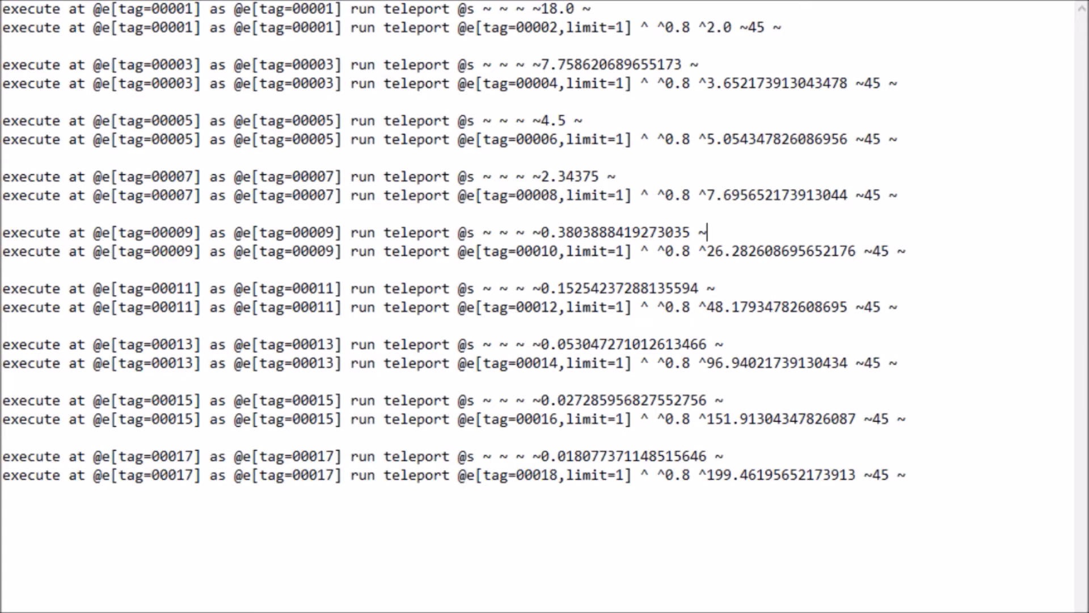
{"action": "left_click_drag", "start_coordinate": [247, 120], "coordinate": [847, 139]}
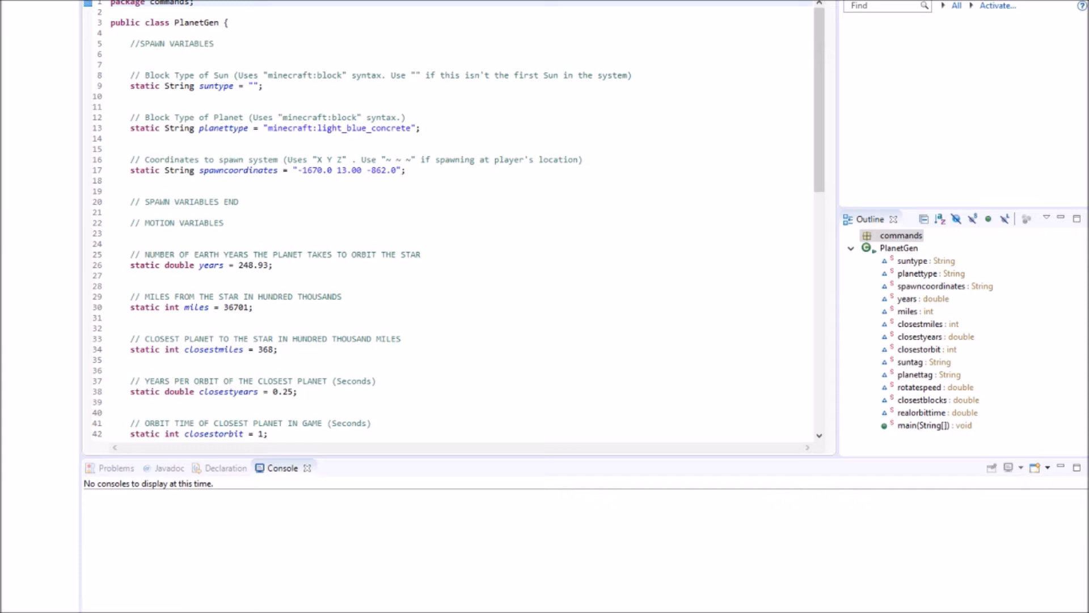
{"action": "left_click", "coordinate": [263, 86]}
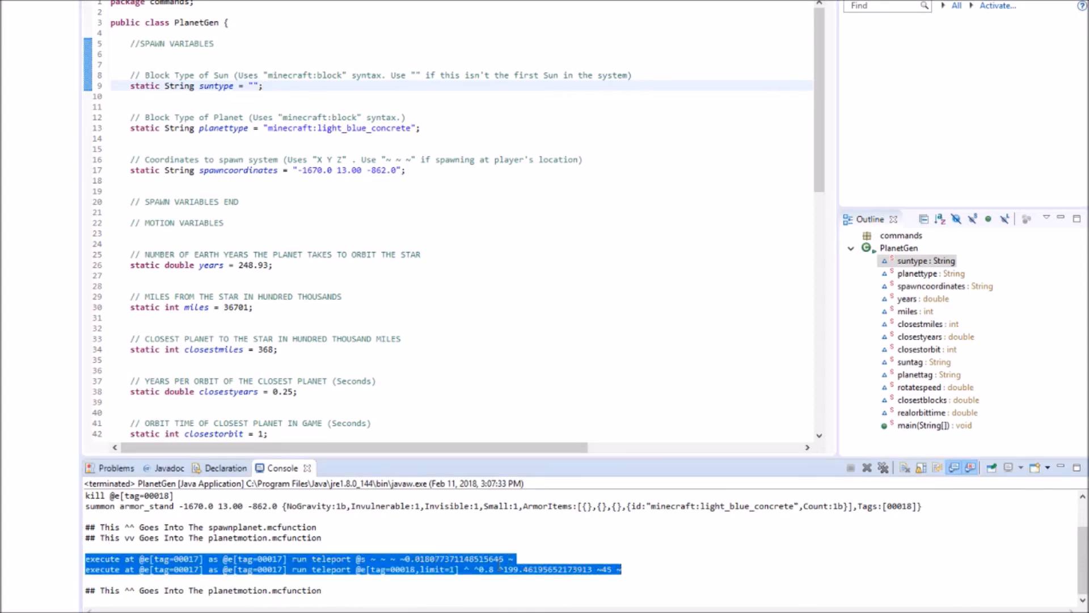
{"action": "mouse_move", "coordinate": [323, 143]}
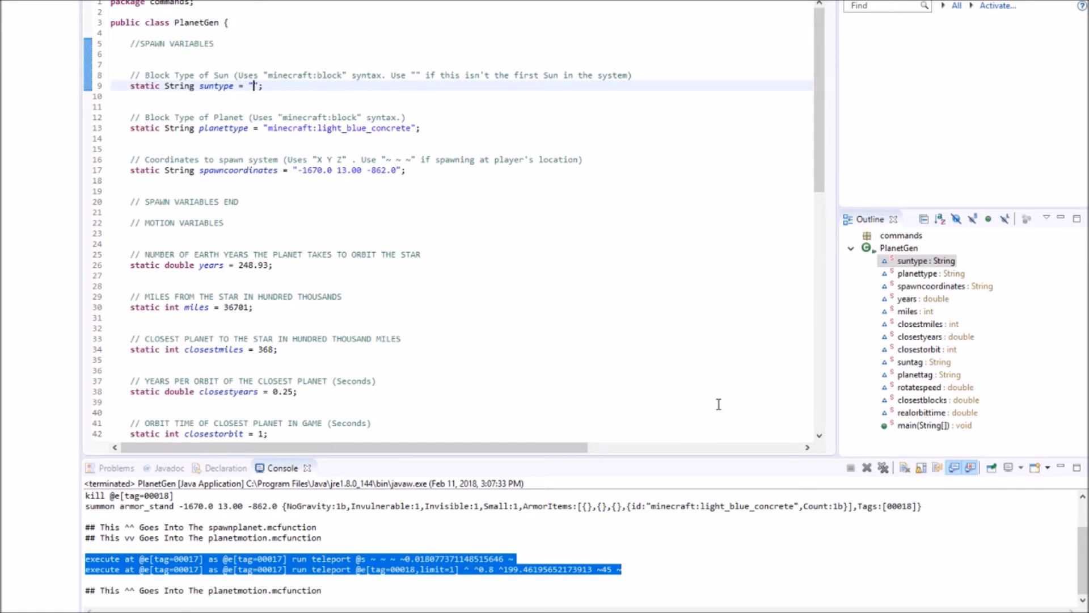
{"action": "type", "text": "minecraft:"}
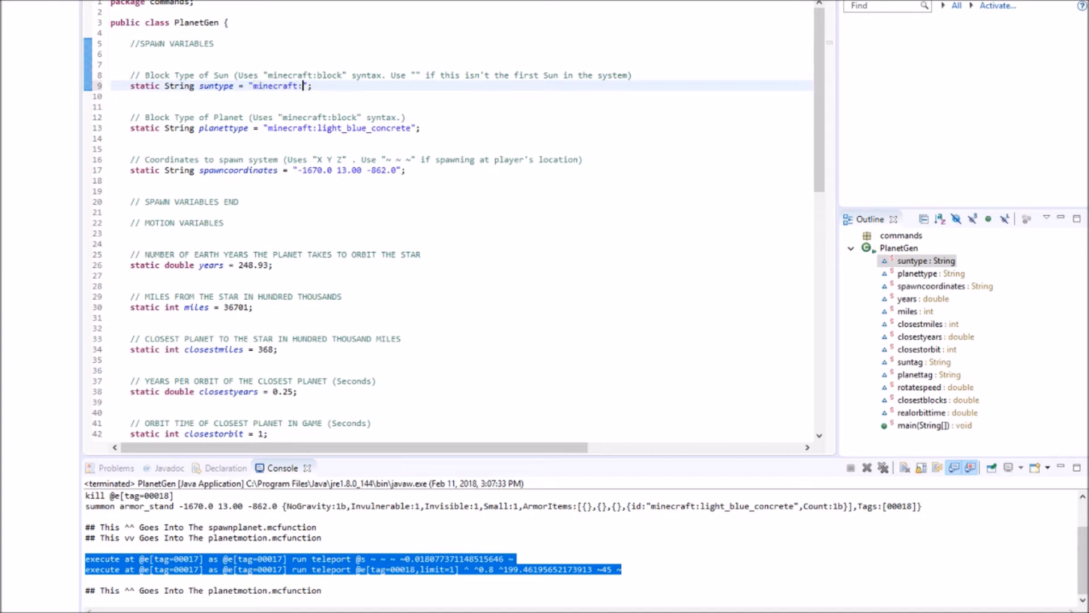
{"action": "type", "text": "glowstone"}
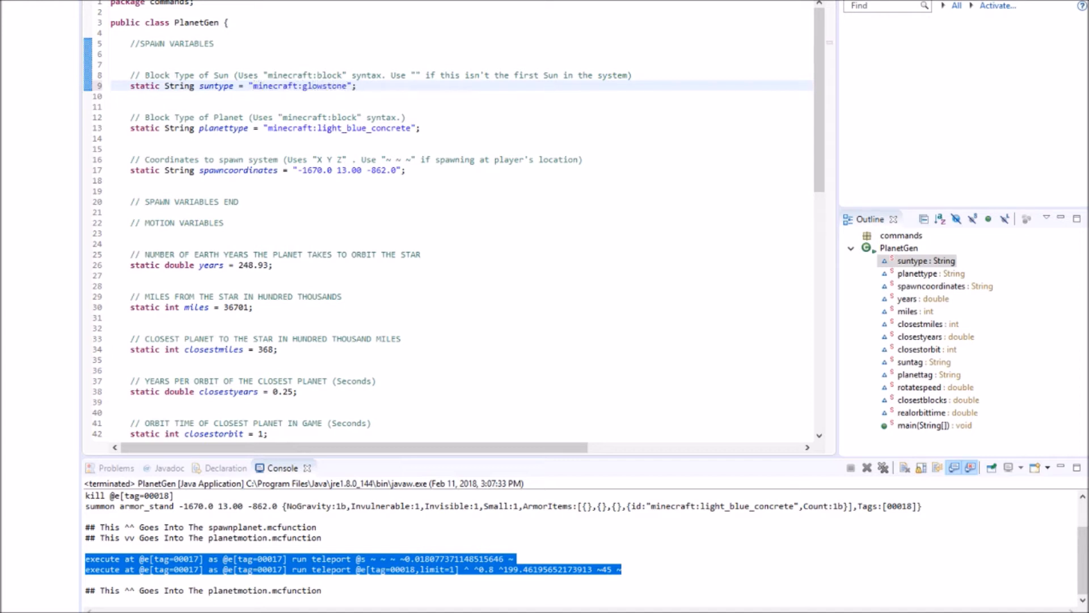
{"action": "left_click", "coordinate": [347, 86]}
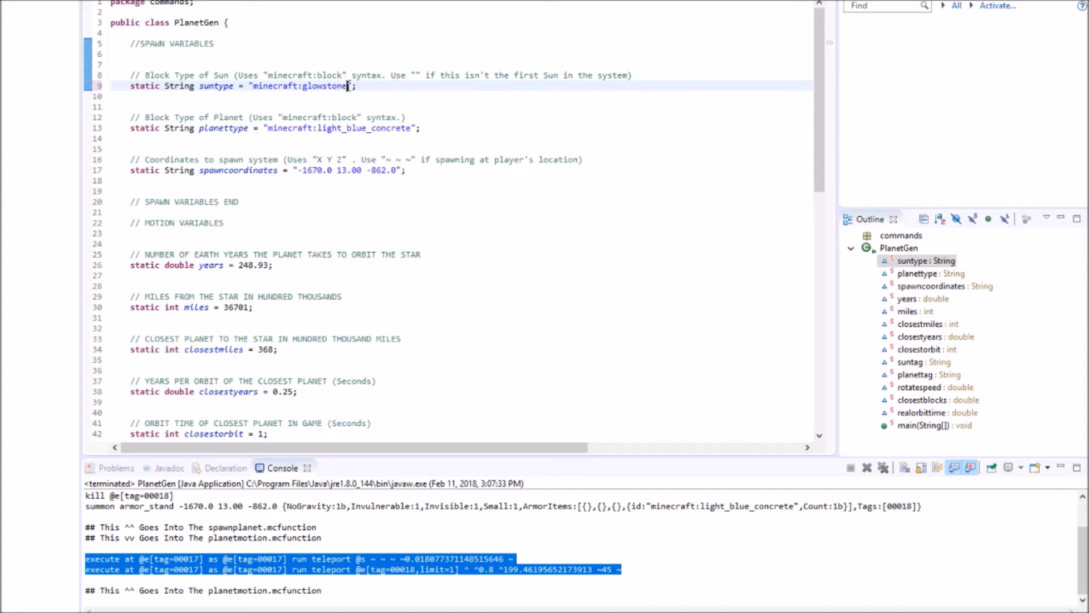
{"action": "double_click", "coordinate": [299, 86]}
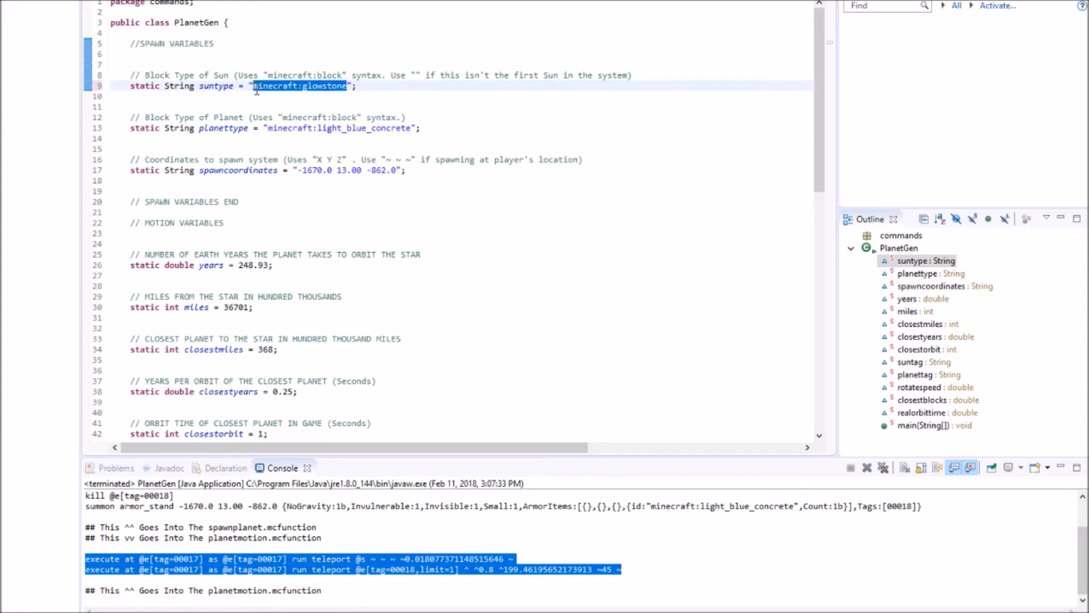
{"action": "key", "text": "Delete"}
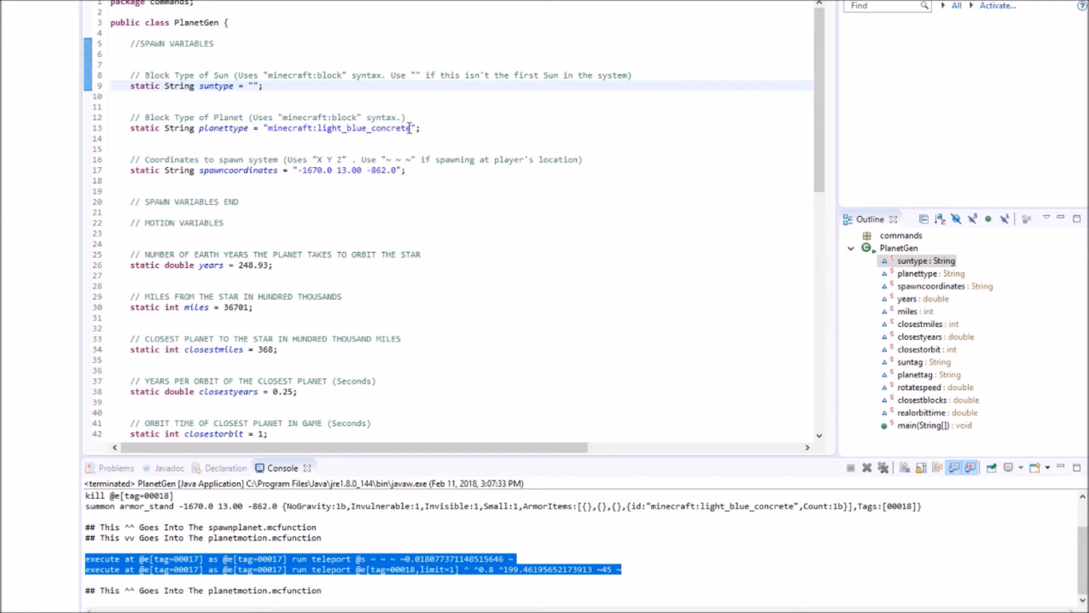
{"action": "double_click", "coordinate": [399, 127]}
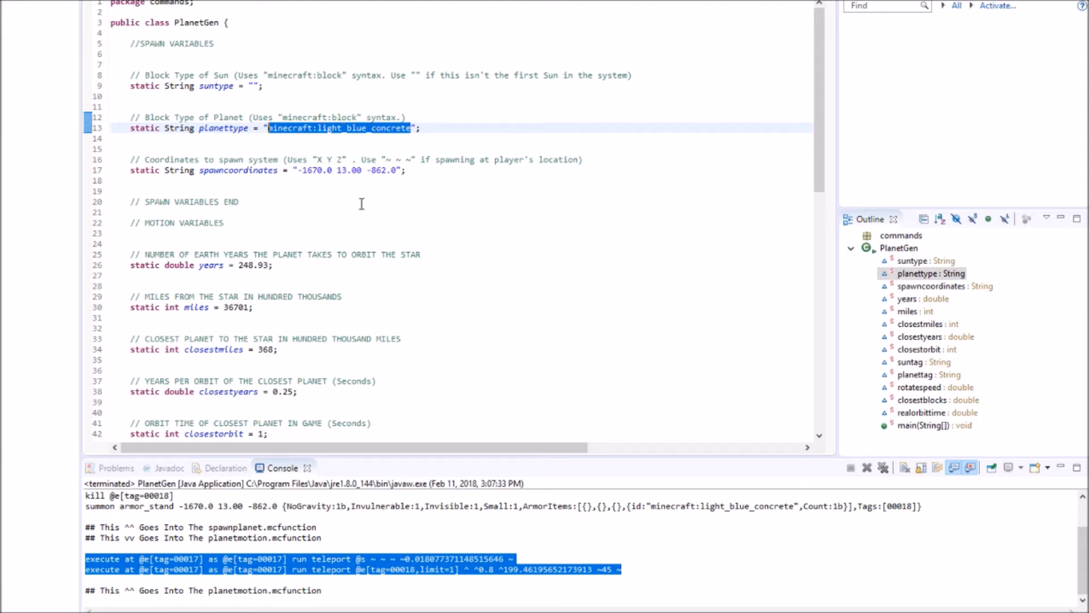
{"action": "mouse_move", "coordinate": [282, 174]}
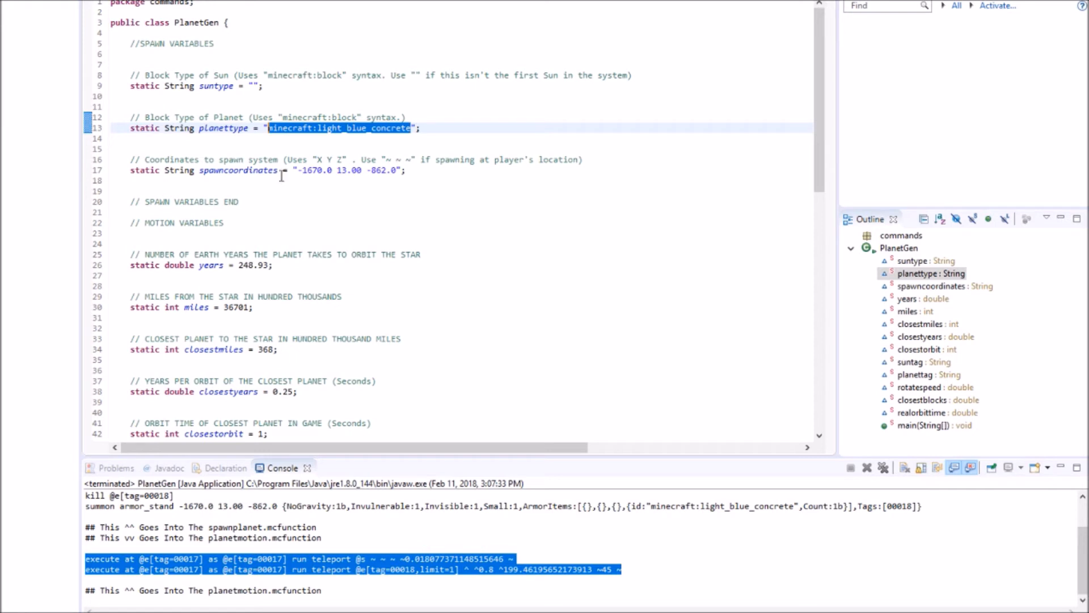
{"action": "double_click", "coordinate": [343, 170]}
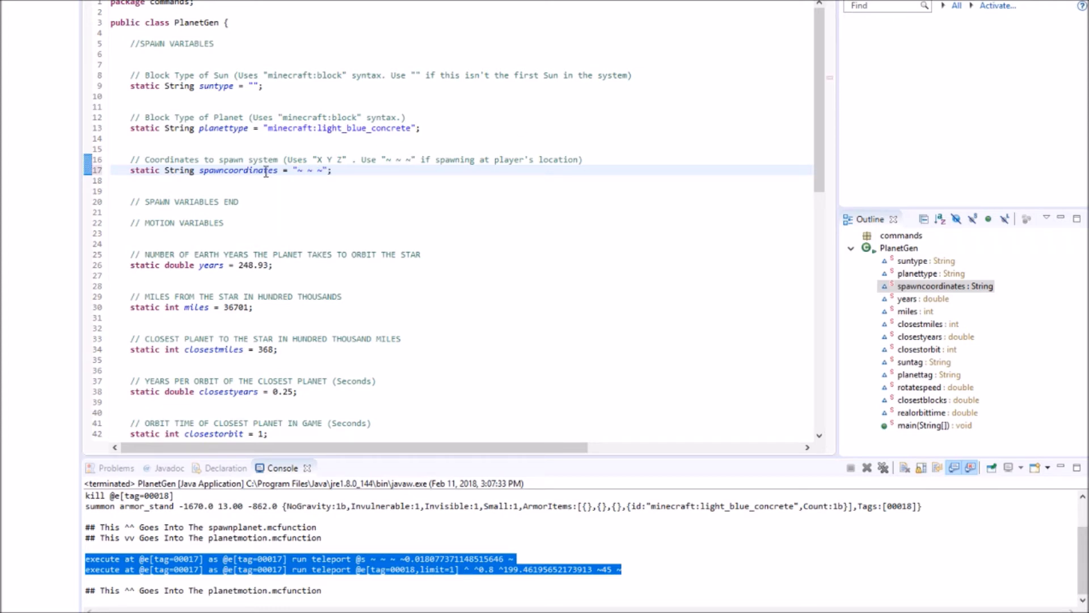
{"action": "type", "text": "-1670.0 13.00 -862.0"}
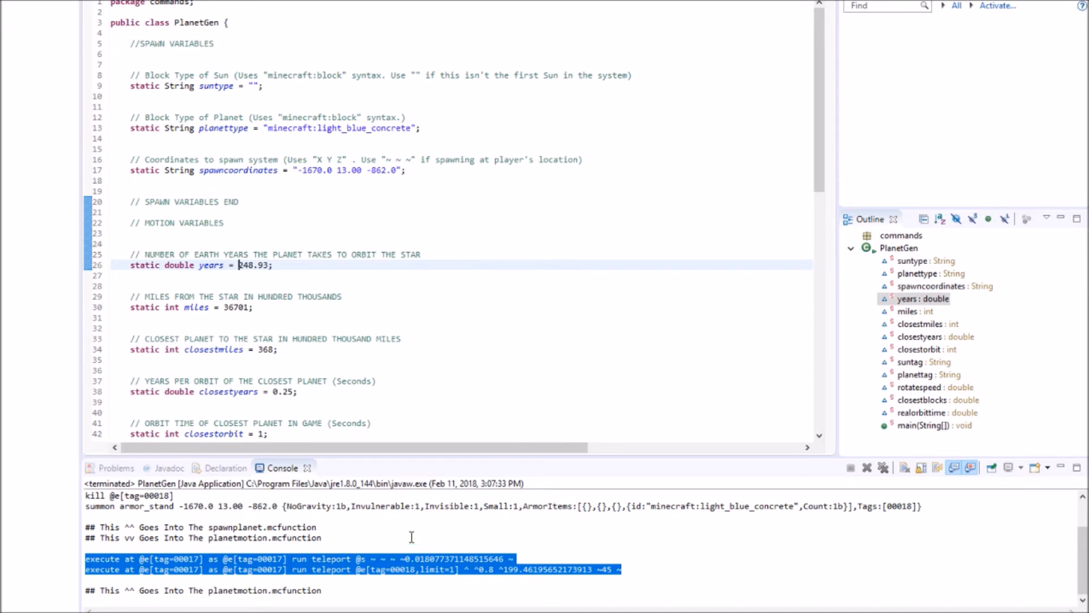
{"action": "scroll", "scroll_direction": "down", "scroll_amount": 3}
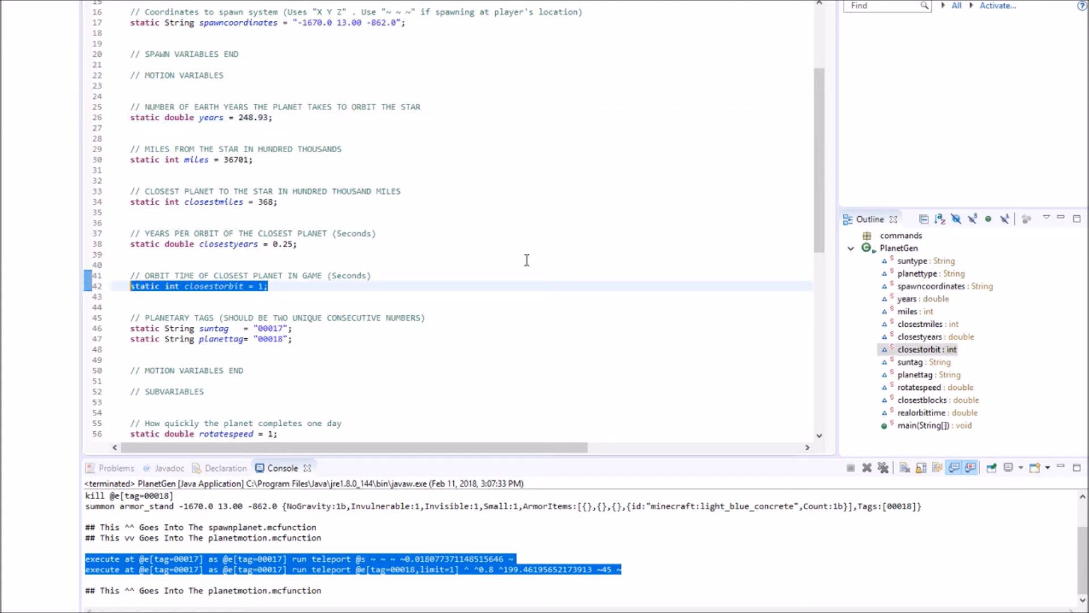
{"action": "mouse_move", "coordinate": [461, 283]}
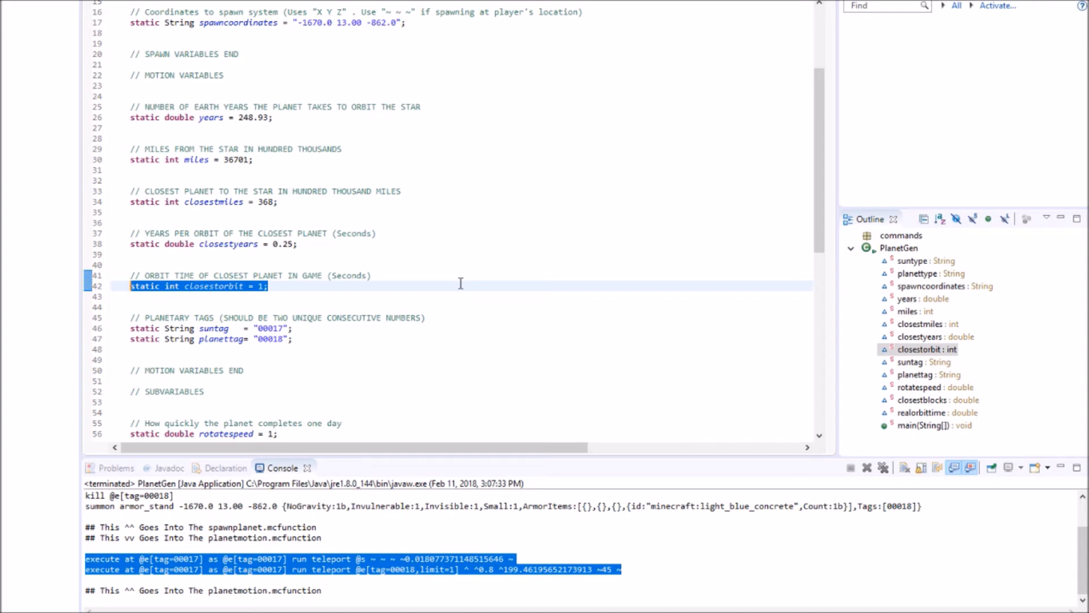
{"action": "mouse_move", "coordinate": [433, 239]}
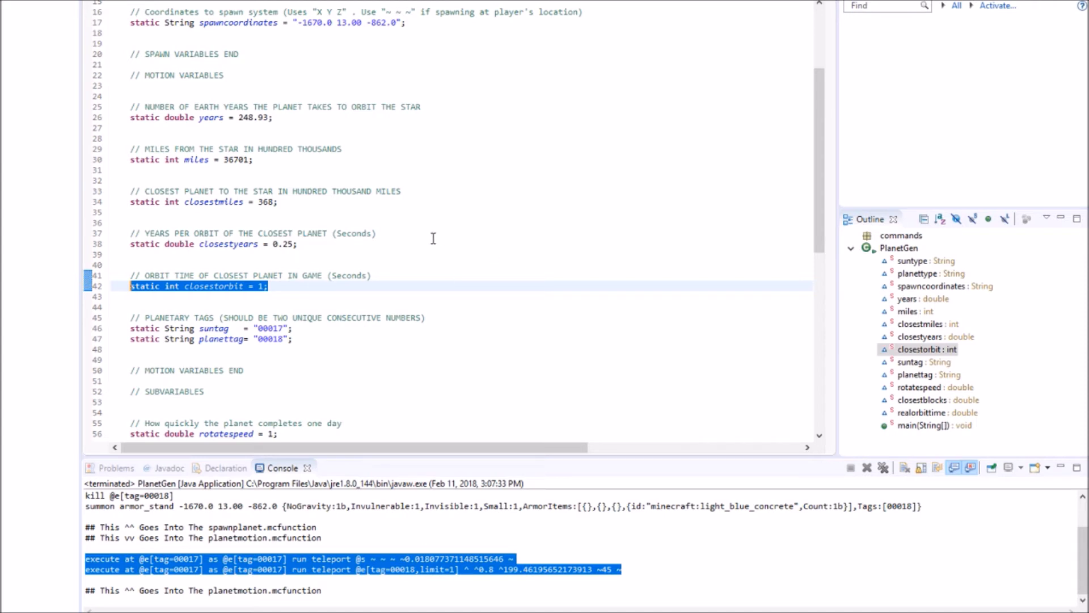
{"action": "mouse_move", "coordinate": [448, 243]}
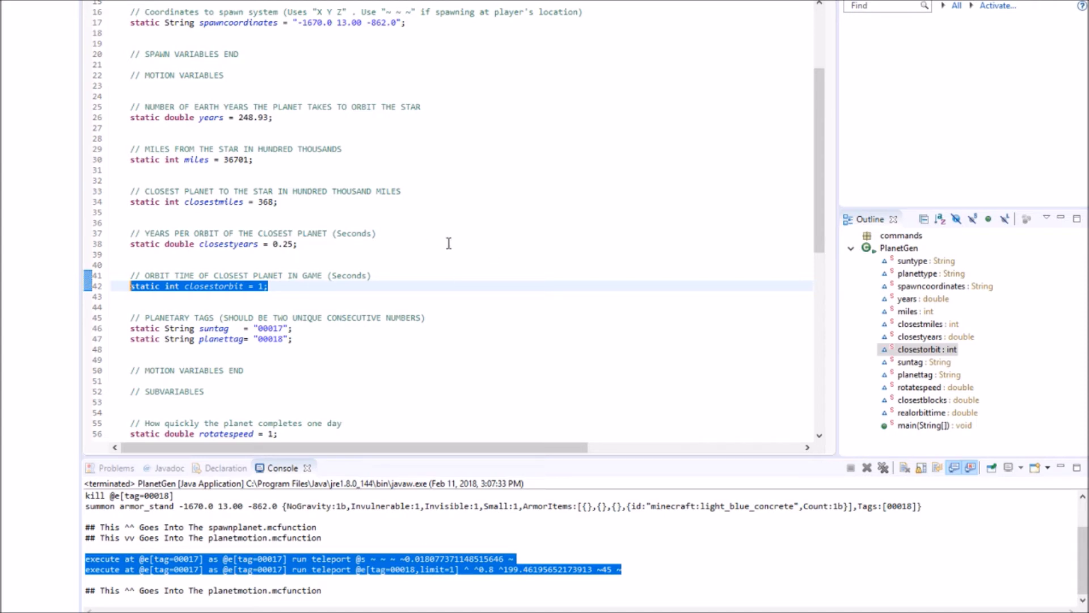
{"action": "left_click", "coordinate": [294, 243]}
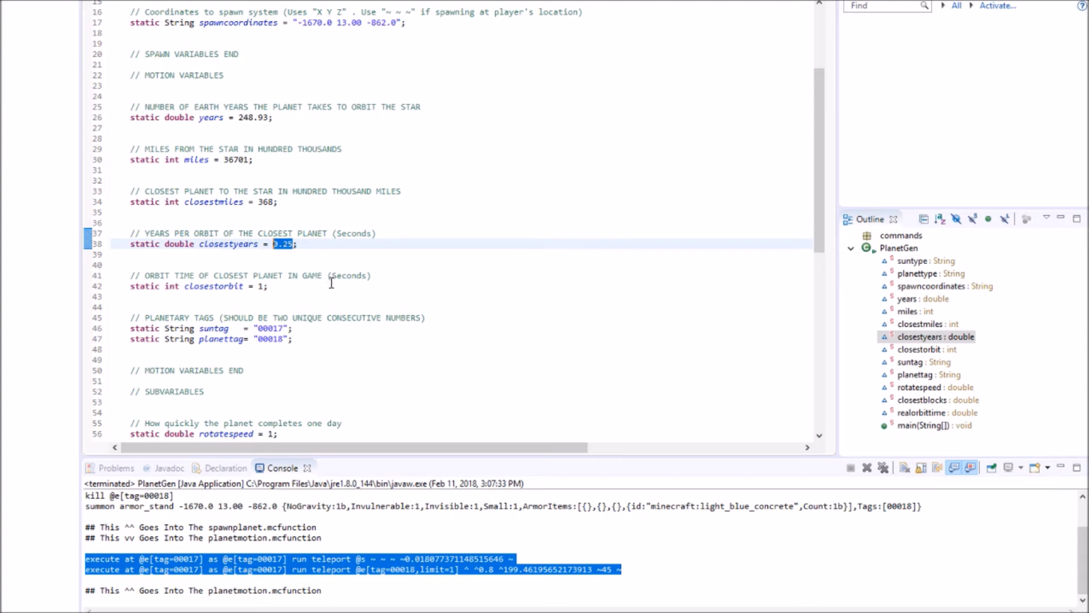
{"action": "left_click", "coordinate": [365, 279]}
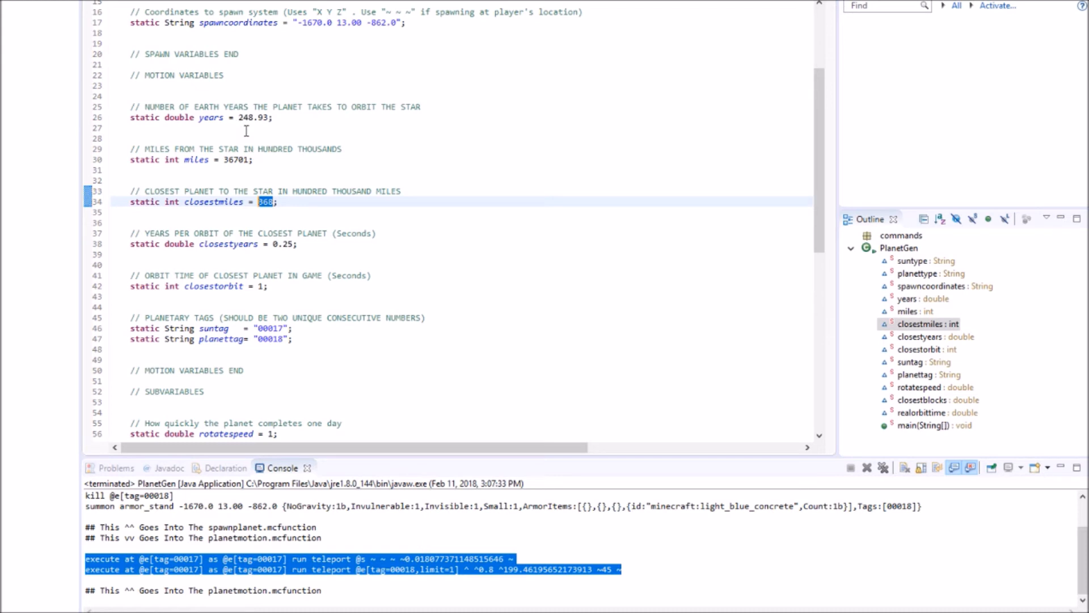
{"action": "mouse_move", "coordinate": [333, 291]}
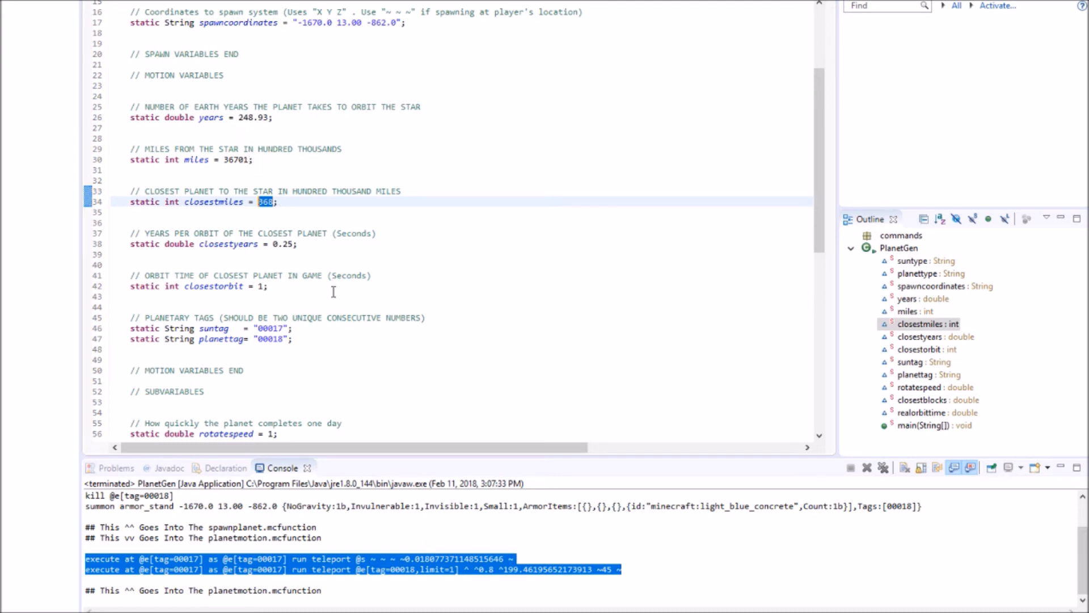
{"action": "left_click_drag", "start_coordinate": [257, 202], "coordinate": [267, 286]}
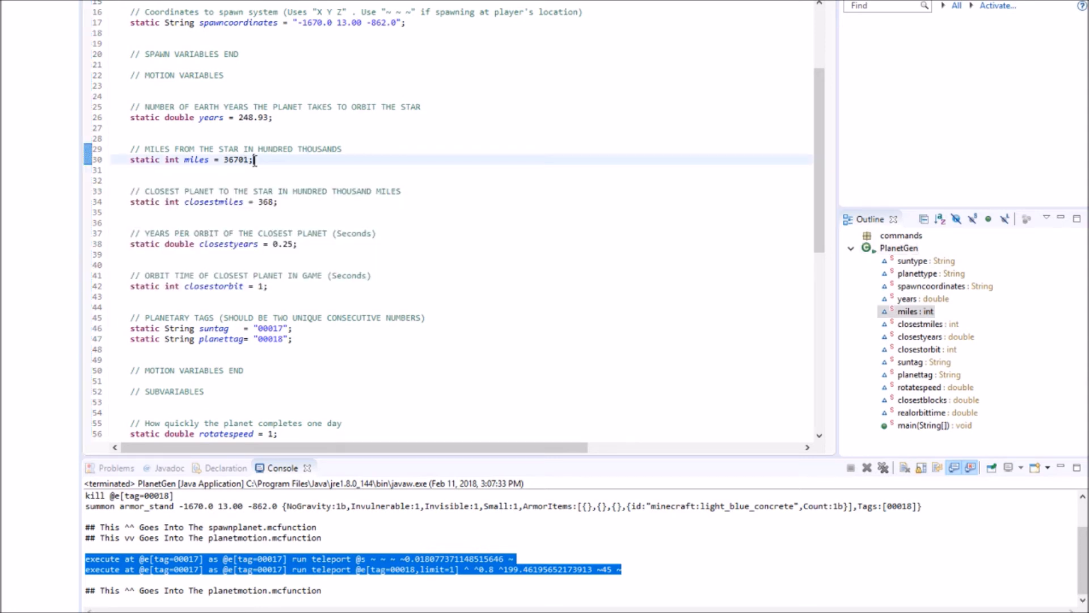
{"action": "double_click", "coordinate": [235, 160]}
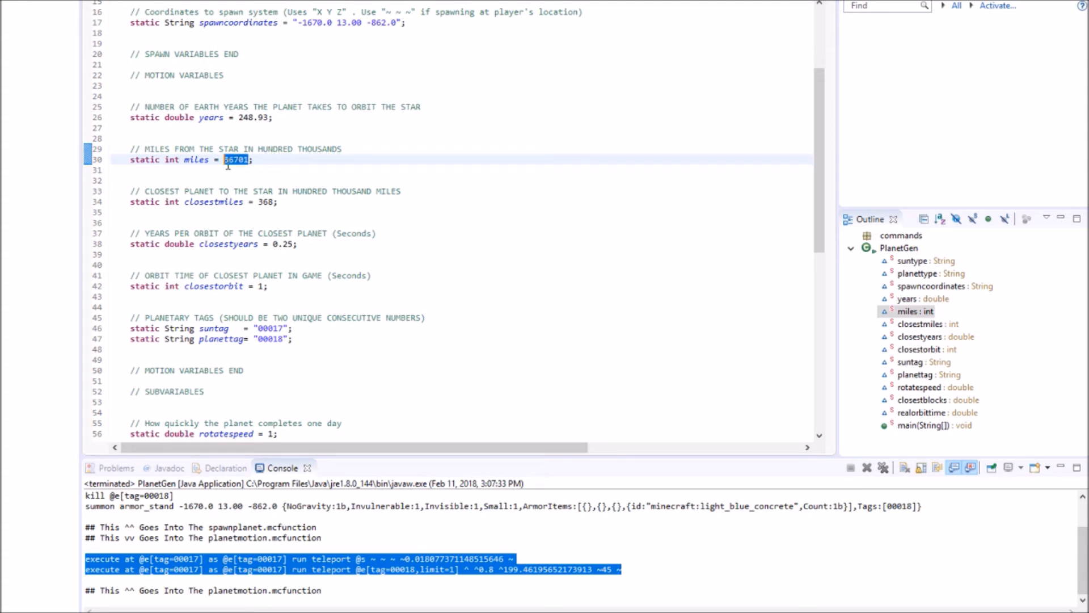
{"action": "left_click", "coordinate": [233, 158]}
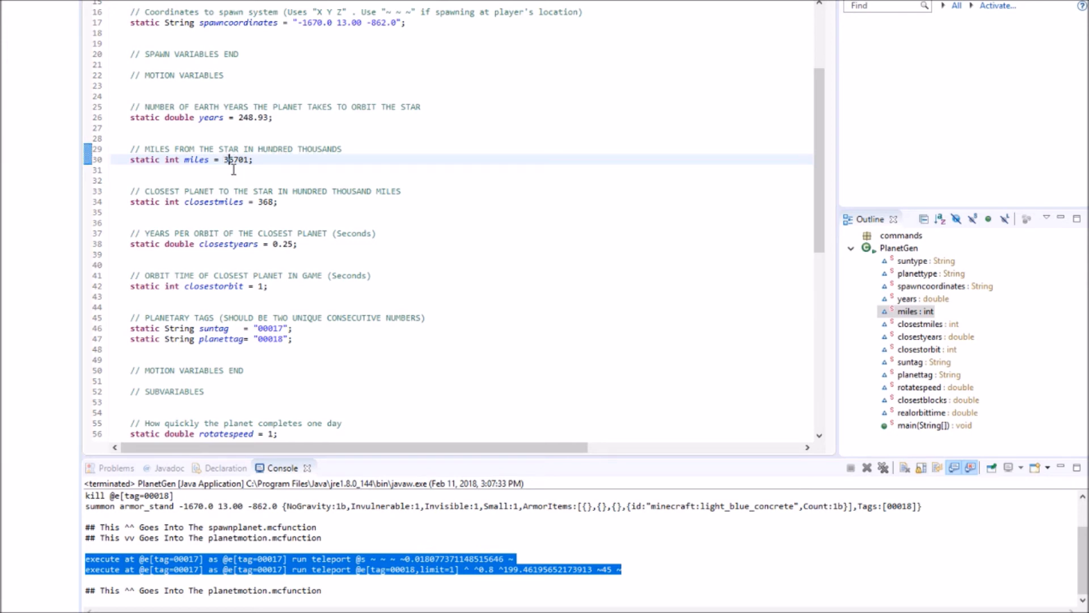
{"action": "mouse_move", "coordinate": [264, 176]}
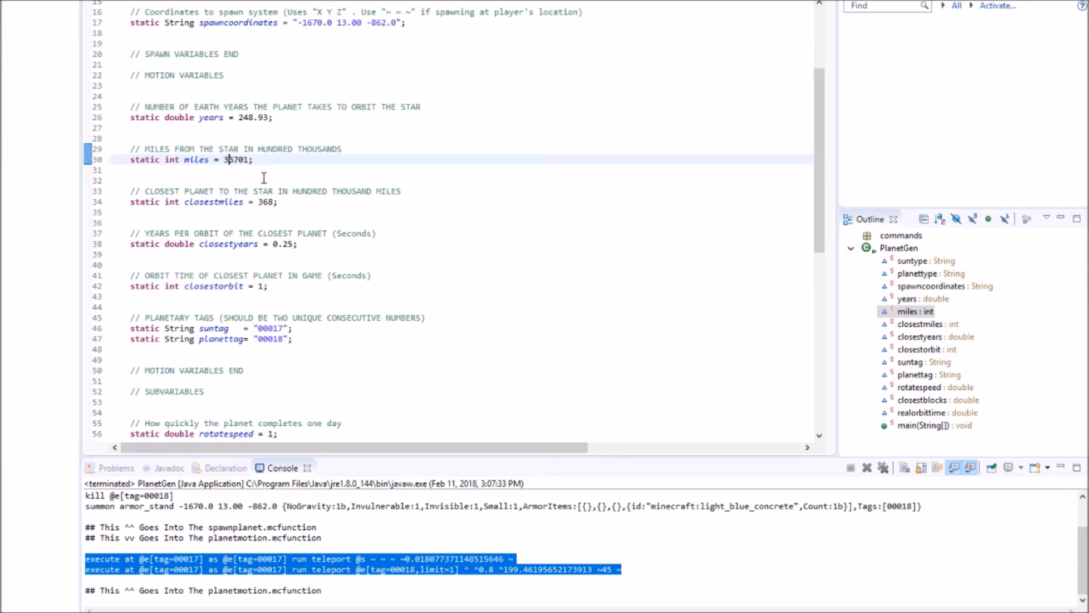
{"action": "mouse_move", "coordinate": [228, 154]}
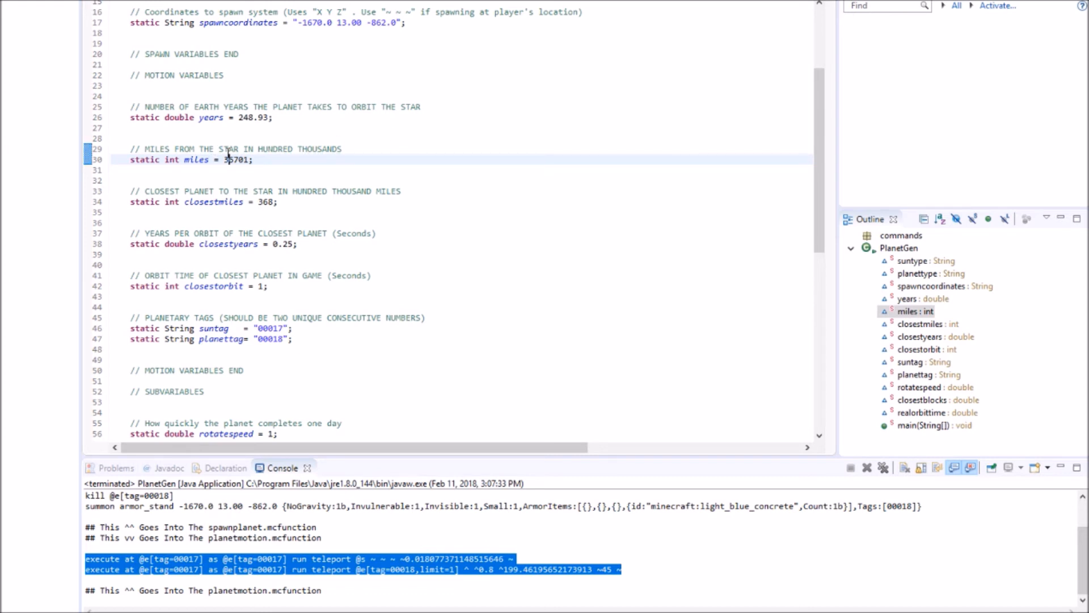
{"action": "double_click", "coordinate": [236, 159]}
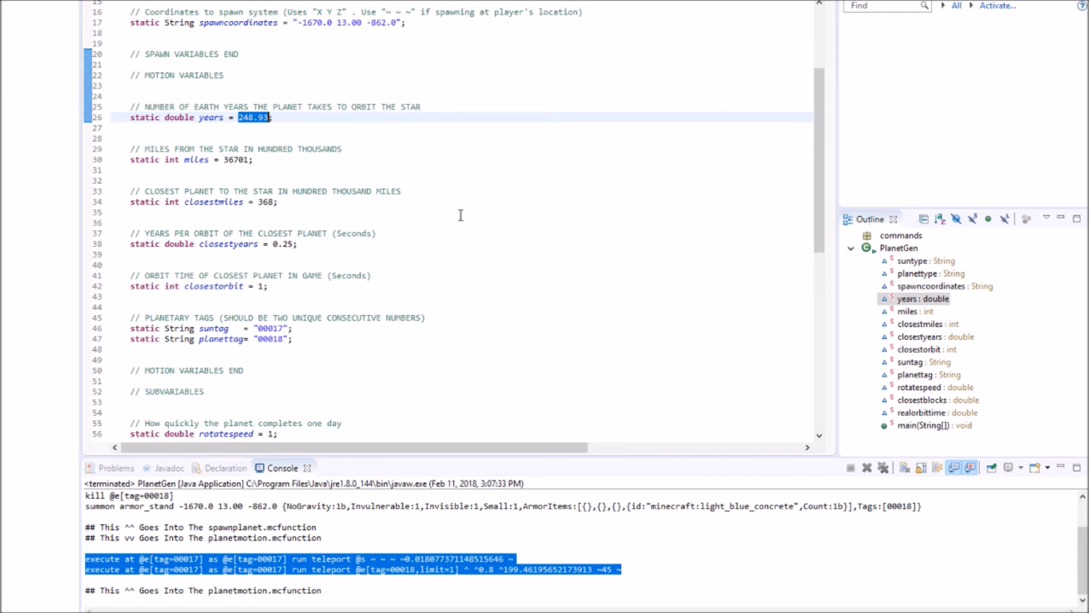
Enter the names 'bob' and 'theplanet' in the PlanetGen code.
{"action": "scroll", "scroll_direction": "down", "scroll_amount": 3}
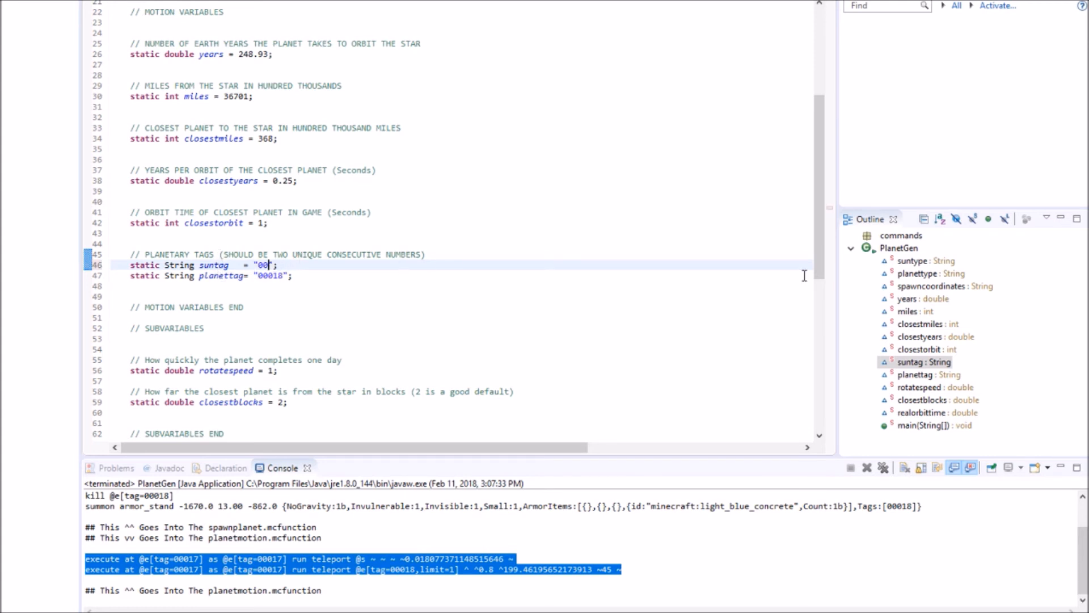
{"action": "type", "text": "bob"}
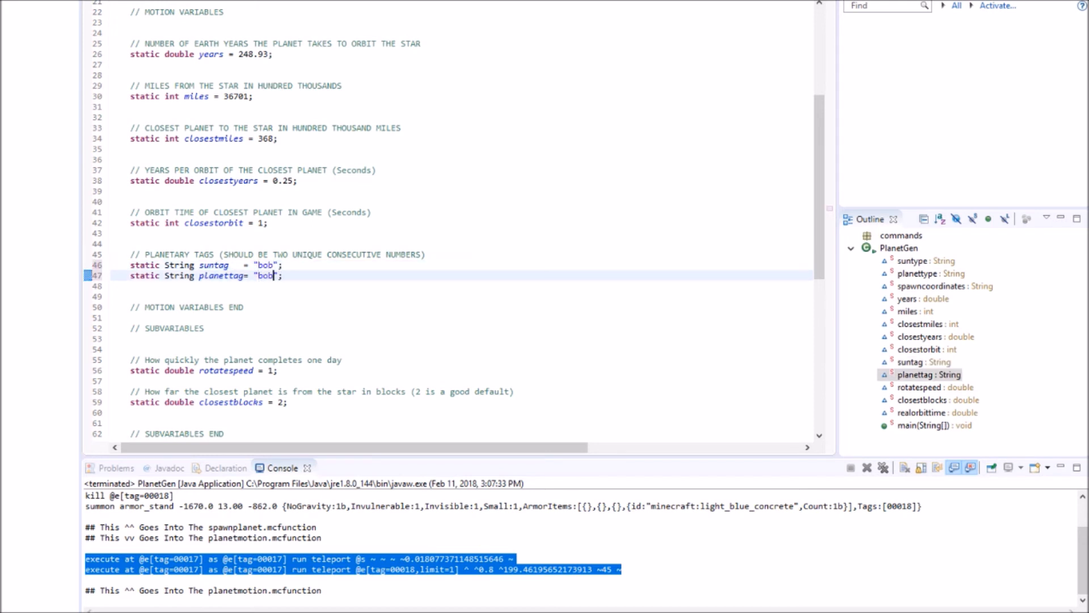
{"action": "type", "text": "theplanet"}
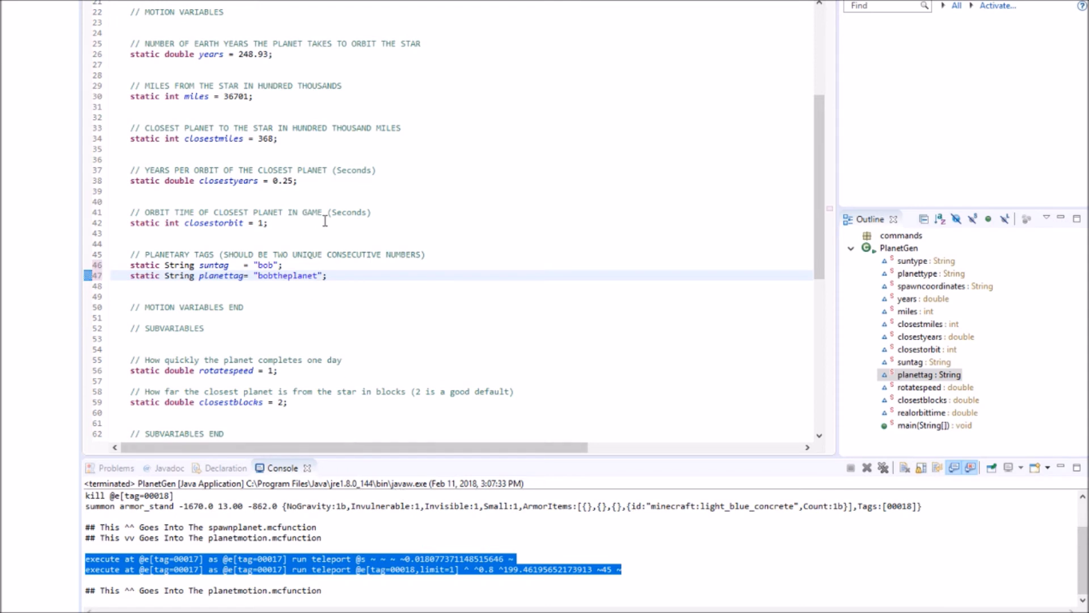
Replace the suntag and planettag values with consecutive tags 00005 and 00006.
{"action": "double_click", "coordinate": [264, 265]}
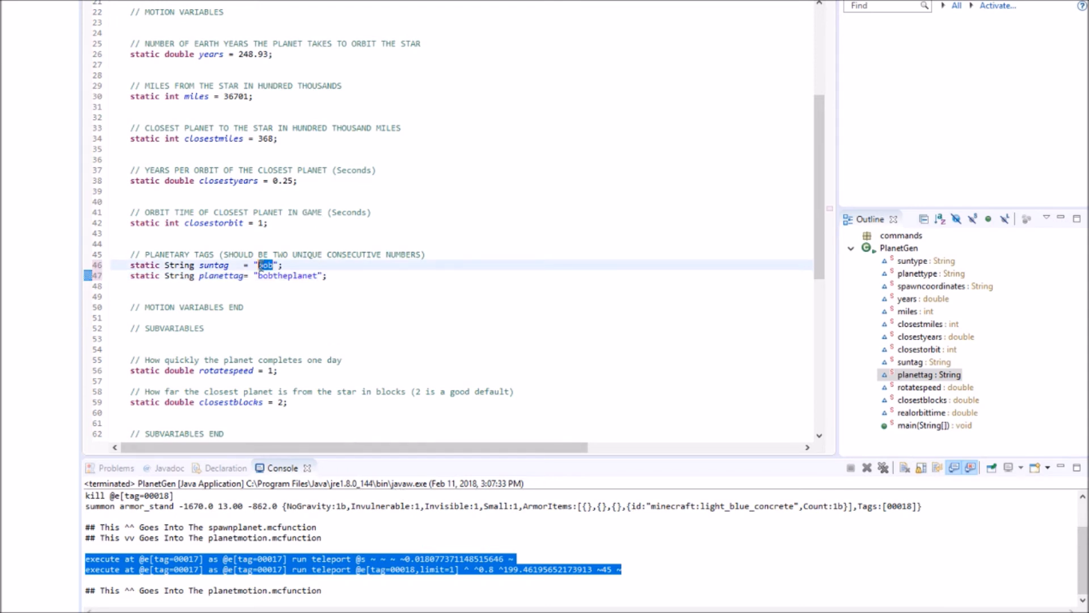
{"action": "type", "text": "00001"}
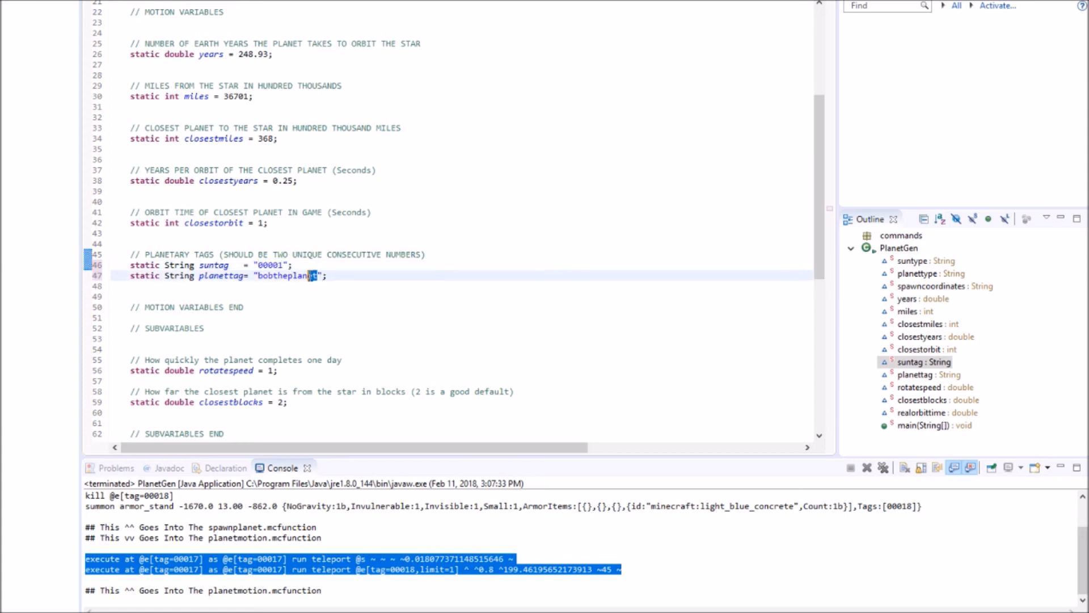
{"action": "double_click", "coordinate": [285, 275]}
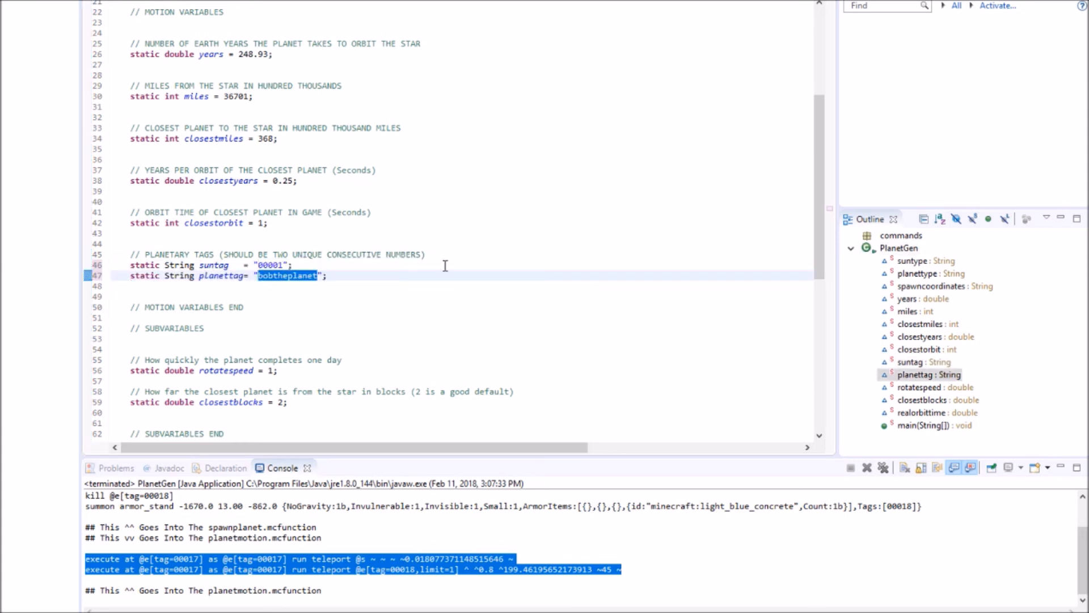
{"action": "type", "text": "00002"}
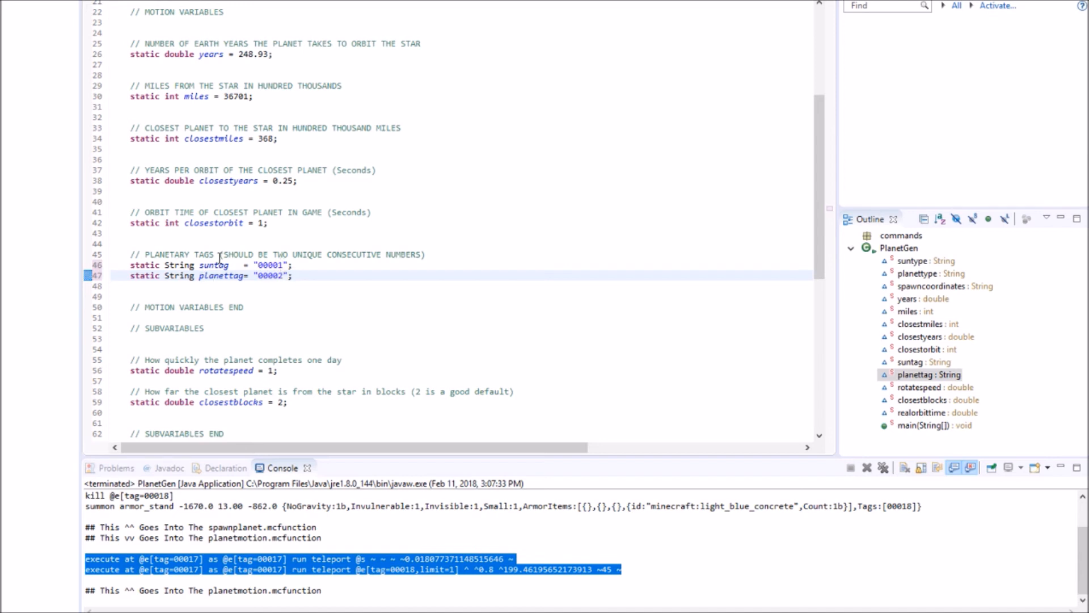
{"action": "mouse_move", "coordinate": [325, 250]}
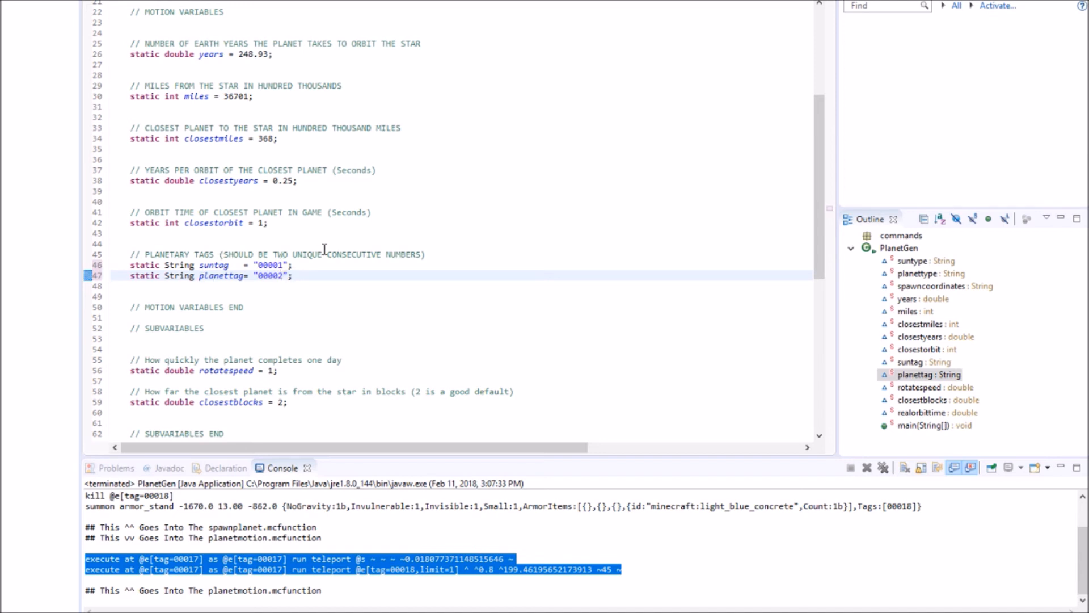
{"action": "scroll", "scroll_direction": "down", "scroll_amount": 3}
{"action": "type", "text": "6"}
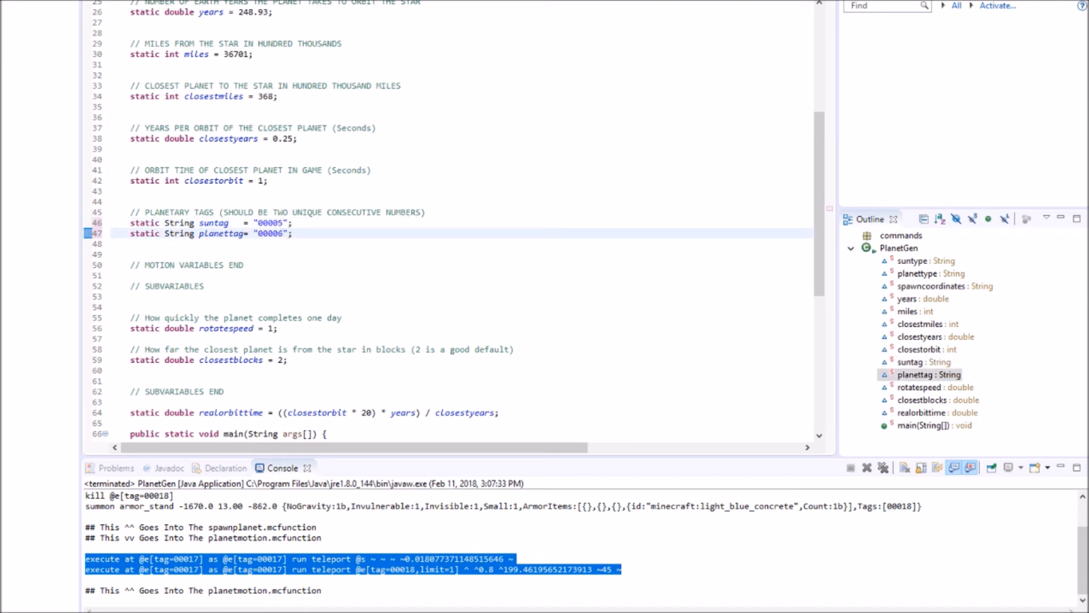
{"action": "scroll", "scroll_direction": "down", "scroll_amount": 3}
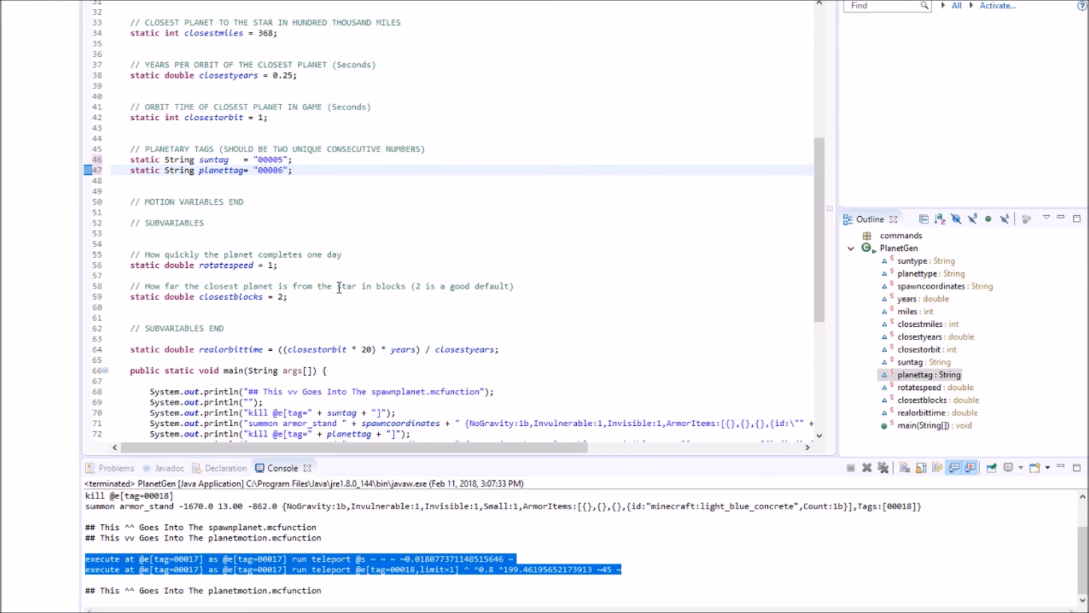
{"action": "scroll", "scroll_direction": "down", "scroll_amount": 3}
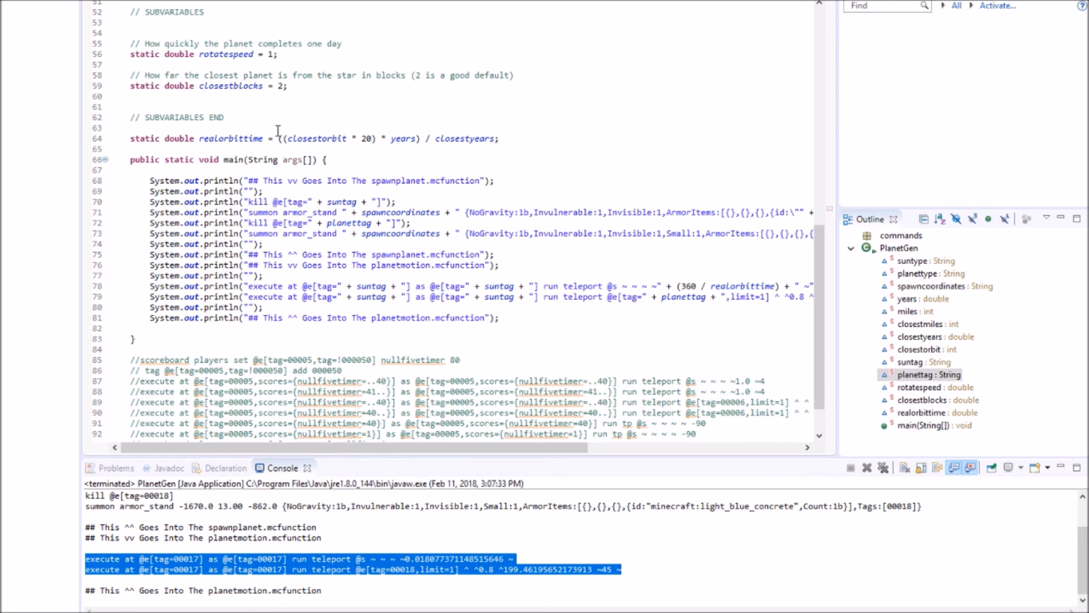
{"action": "scroll", "scroll_direction": "up", "scroll_amount": 3}
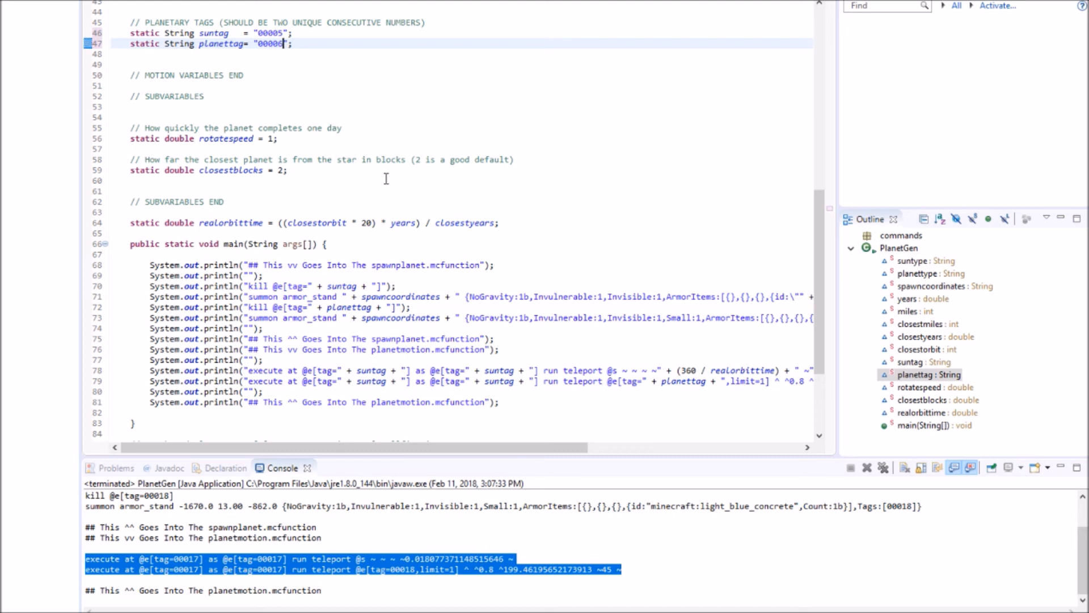
{"action": "mouse_move", "coordinate": [610, 193]}
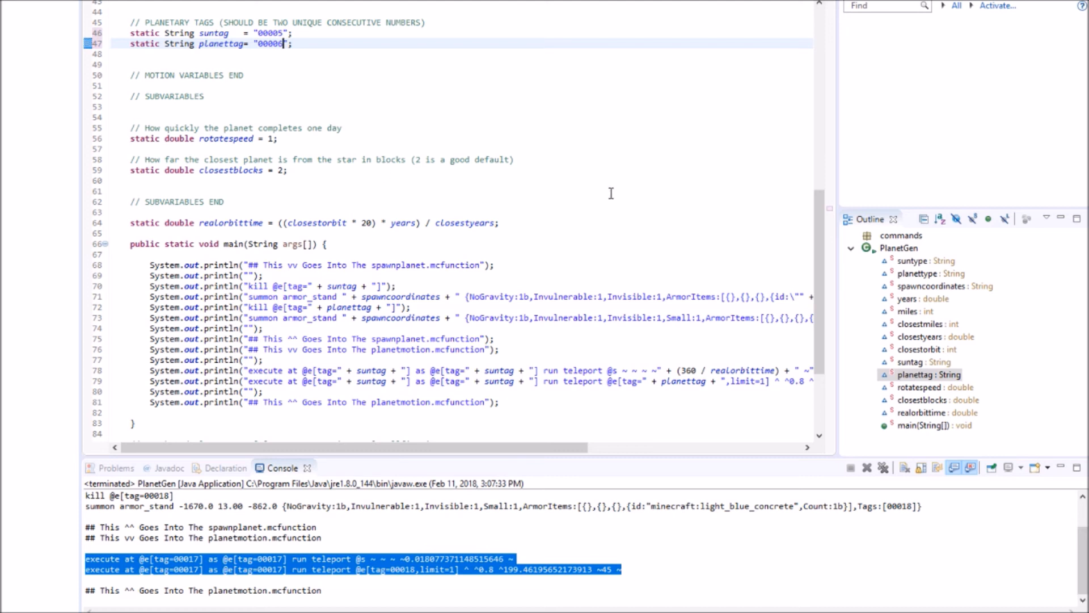
{"action": "mouse_move", "coordinate": [473, 210]}
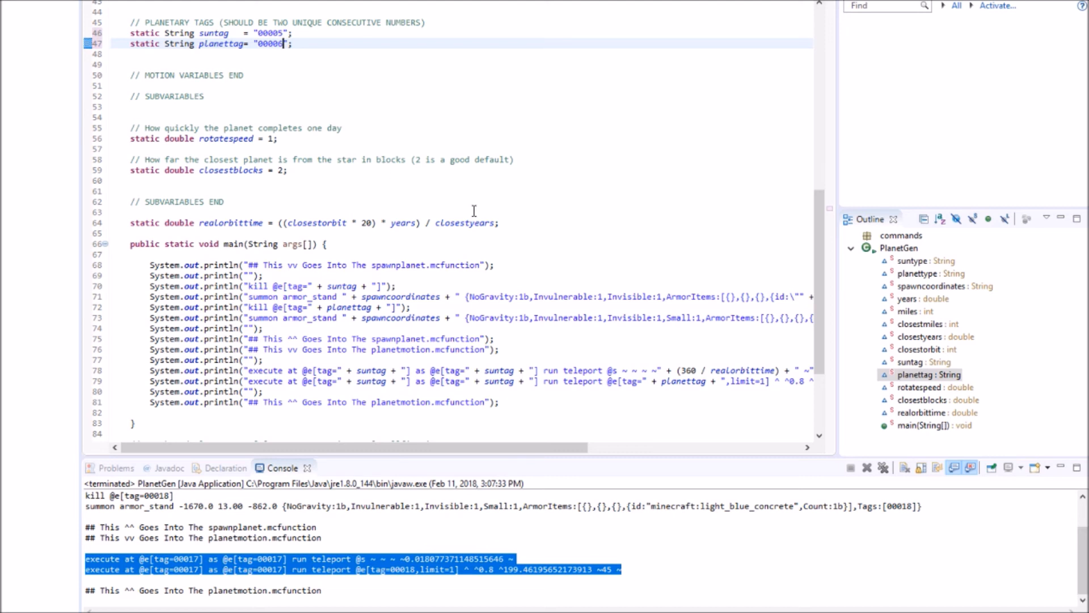
{"action": "mouse_move", "coordinate": [364, 153]}
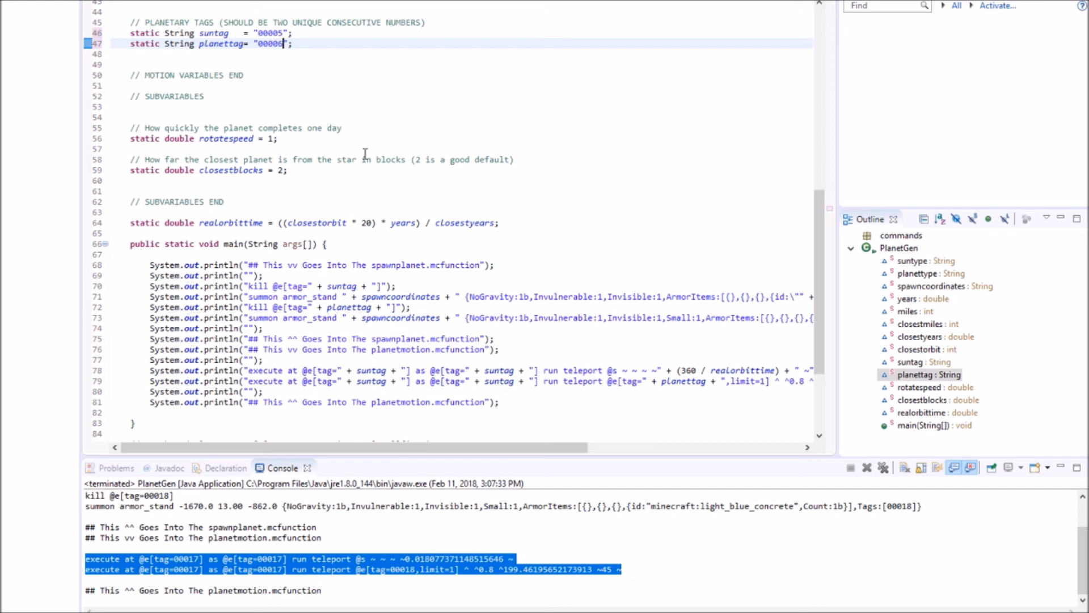
{"action": "scroll", "scroll_direction": "down", "scroll_amount": 3}
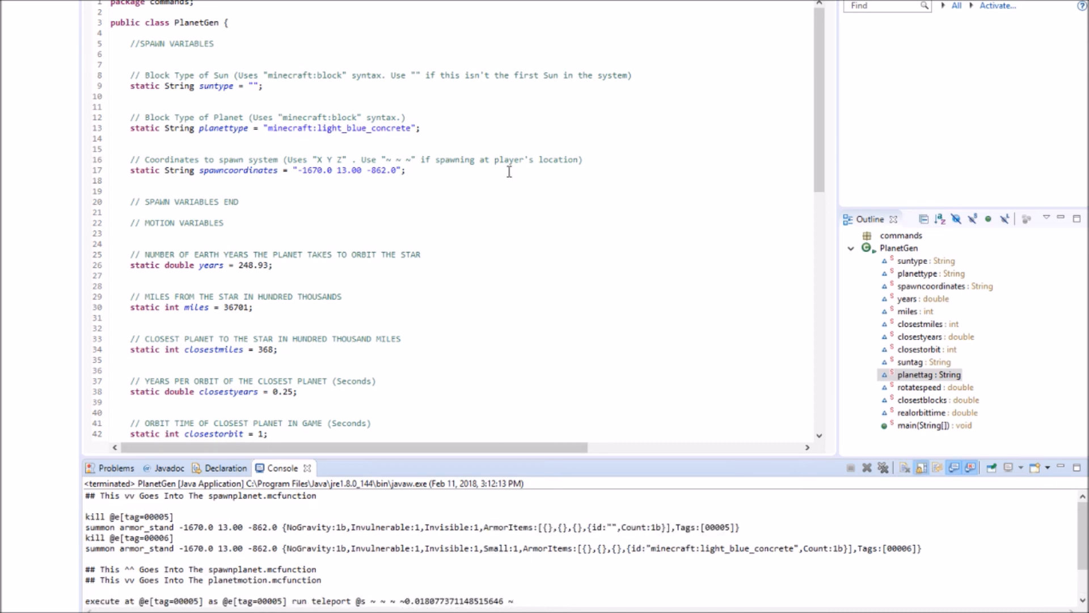
{"action": "mouse_move", "coordinate": [508, 172]}
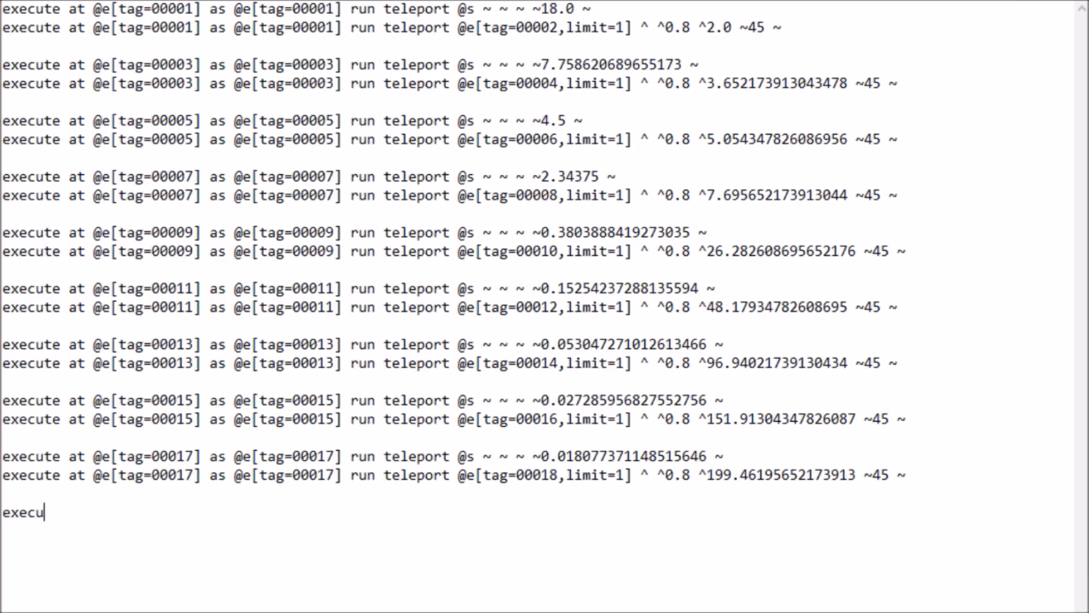
Type 'execute at @e[tag=00018] as @e[tag=00017] run teleport @a[r=2] 0 50 0' and select it.
{"action": "type", "text": "te at @e[tag=00018] as @e[tag=00017]"}
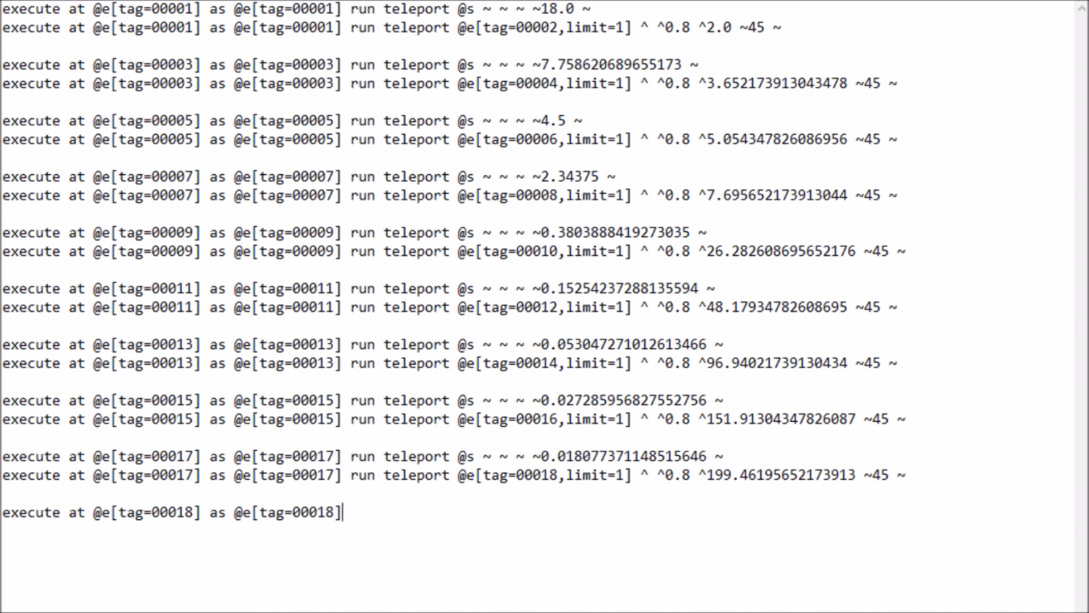
{"action": "type", "text": "run"}
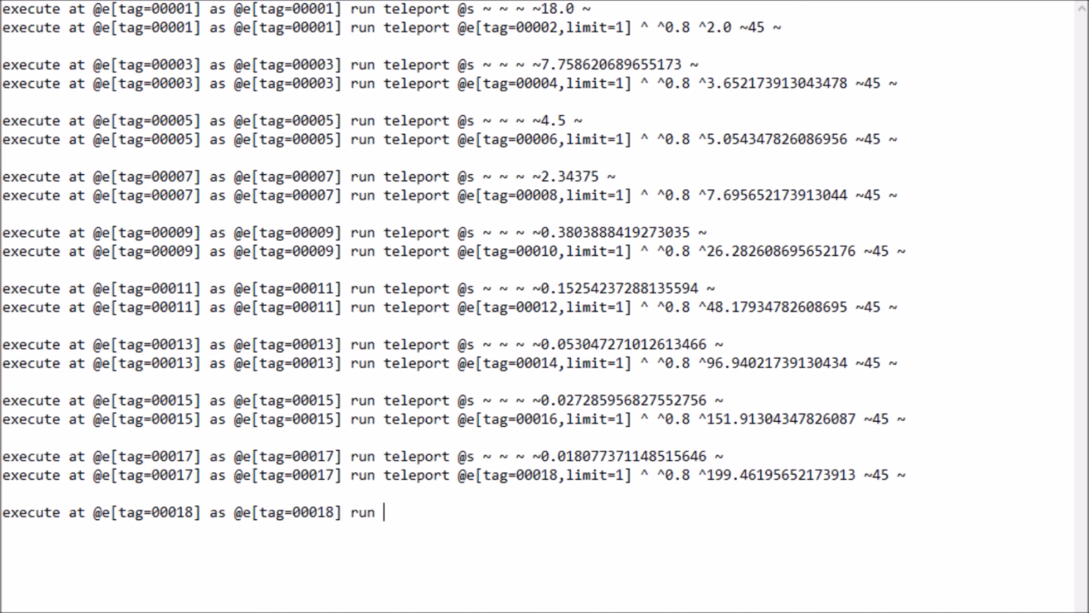
{"action": "type", "text": "teleport"}
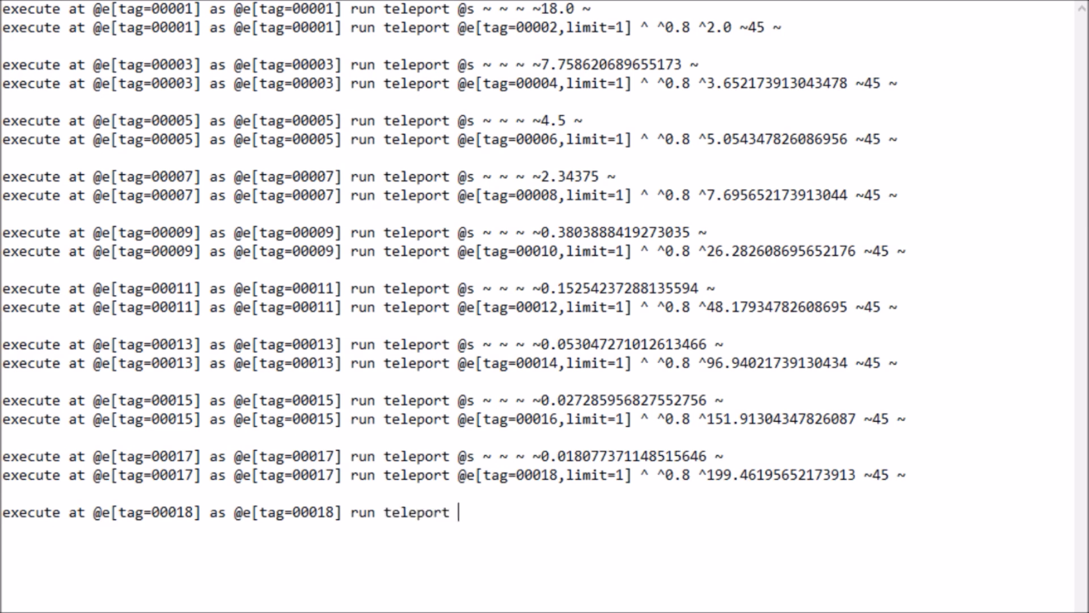
{"action": "type", "text": "@a[r="}
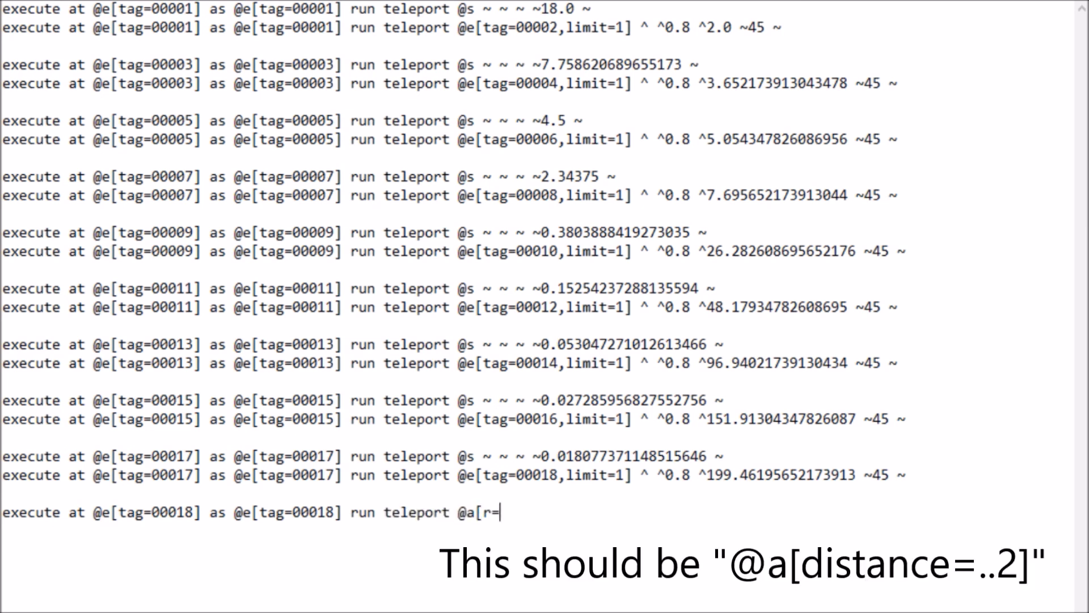
{"action": "type", "text": "2]"}
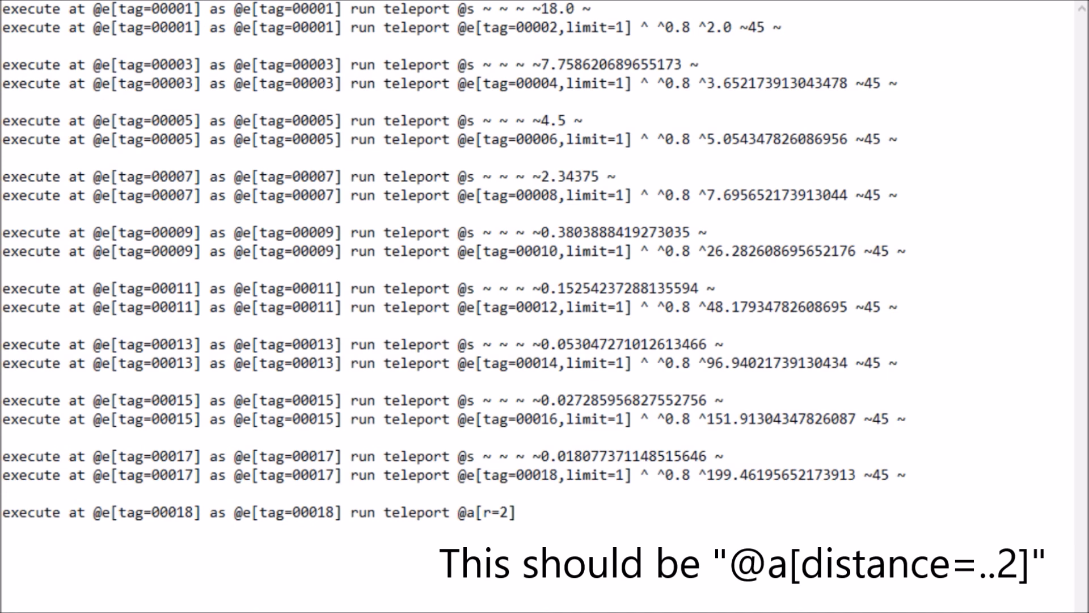
{"action": "type", "text": "0"}
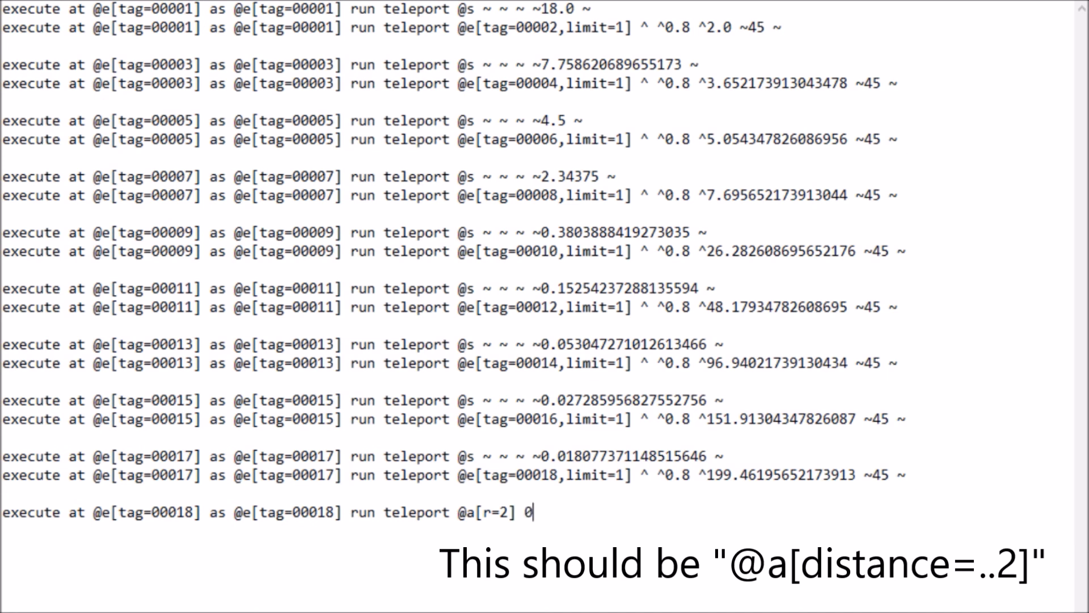
{"action": "type", "text": "50 0"}
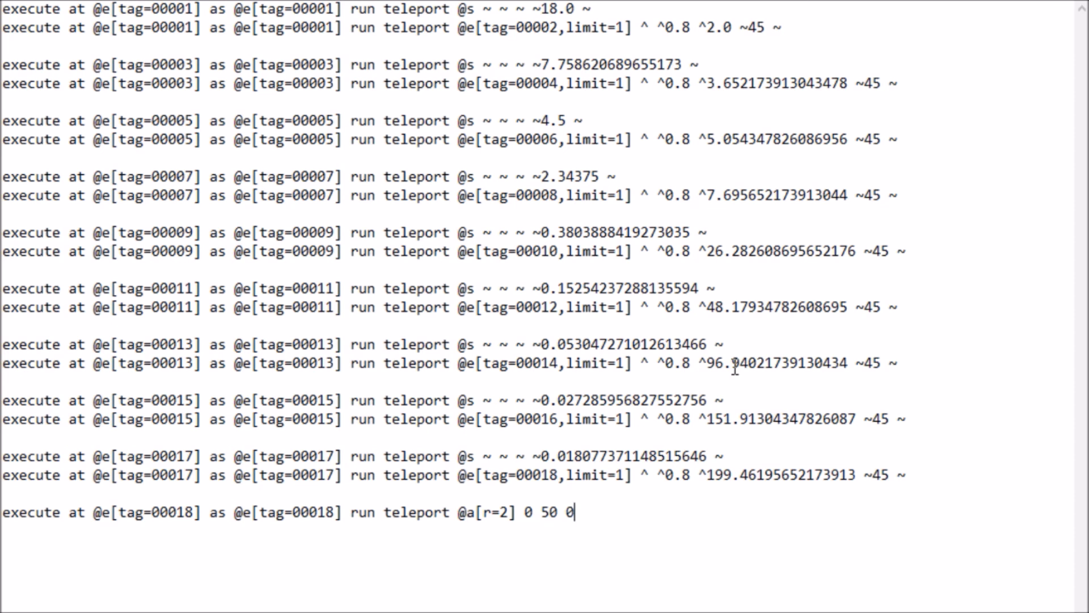
{"action": "mouse_move", "coordinate": [667, 334]}
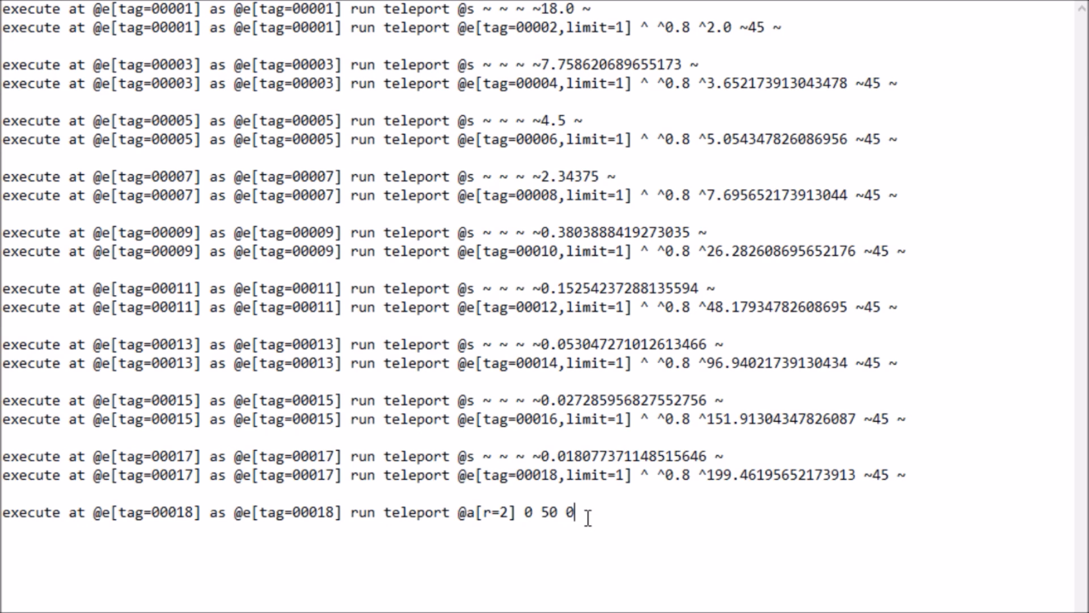
{"action": "mouse_move", "coordinate": [592, 532]}
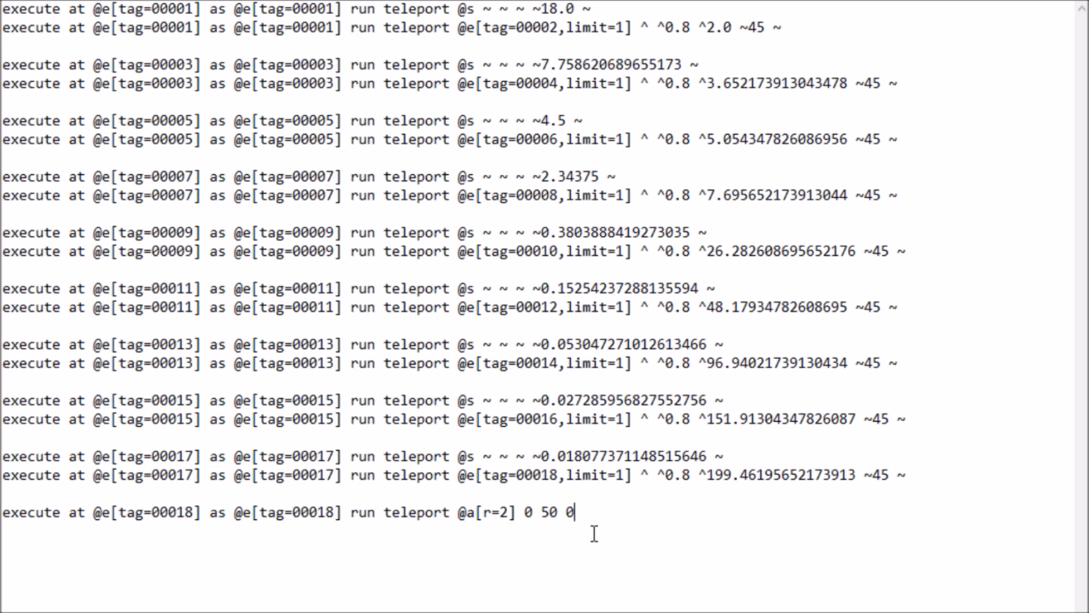
{"action": "triple_click", "coordinate": [278, 512]}
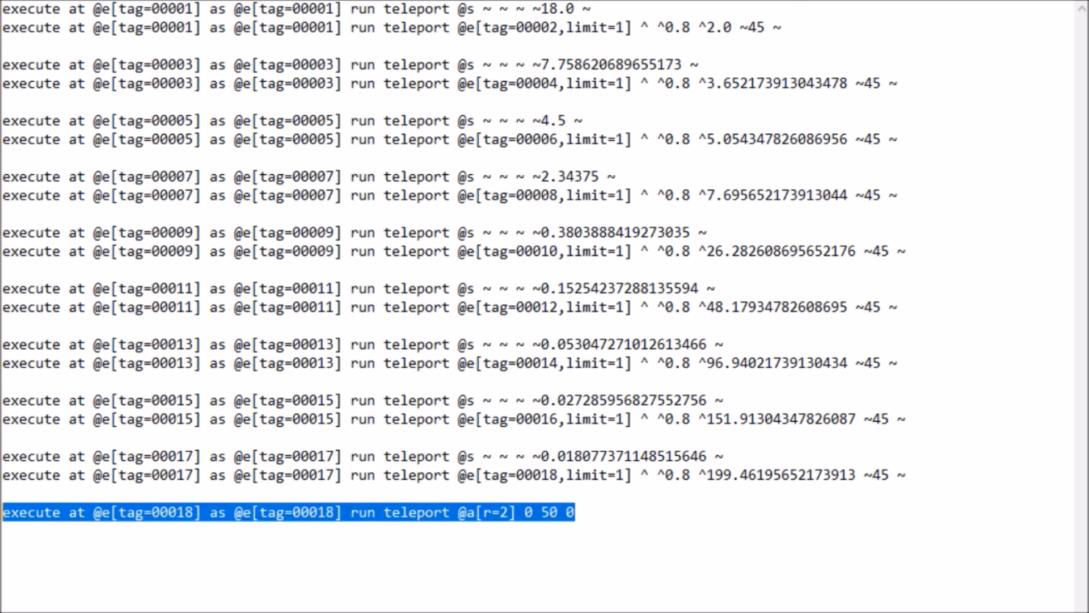